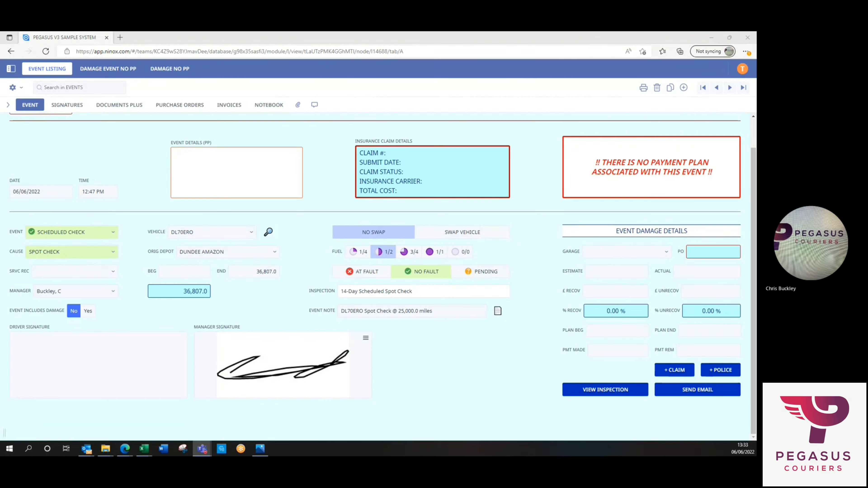
mouse_move(184, 345)
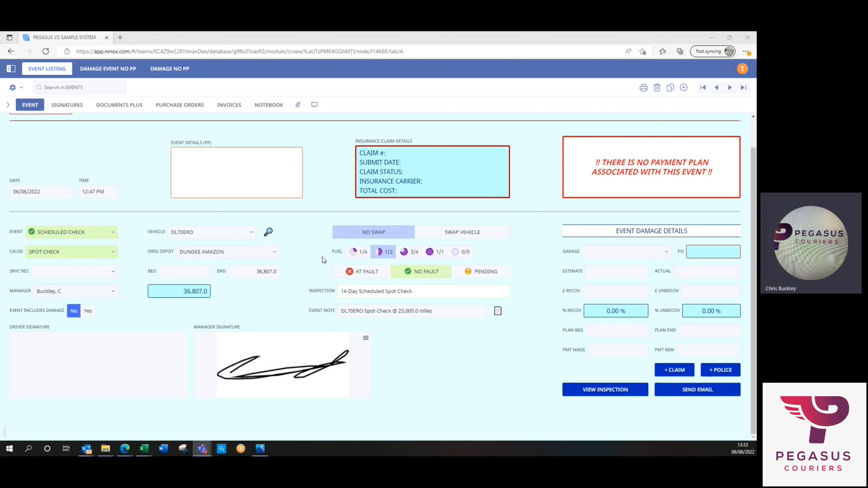
mouse_move(314, 238)
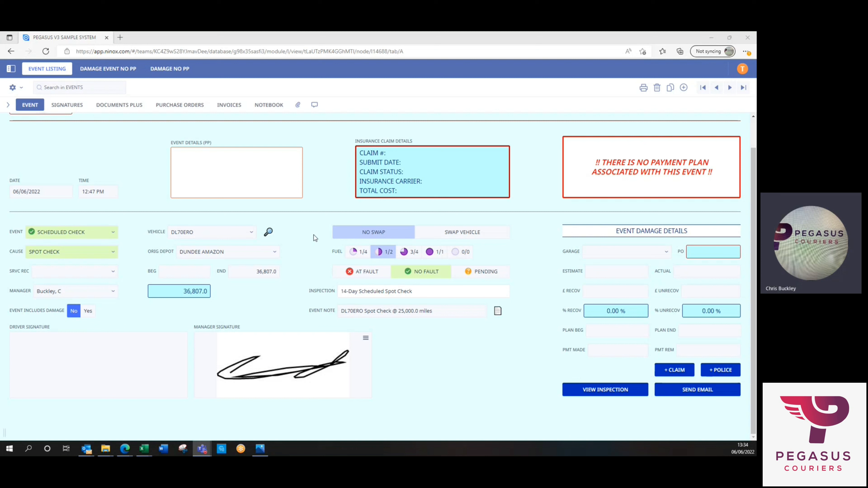
mouse_move(153, 333)
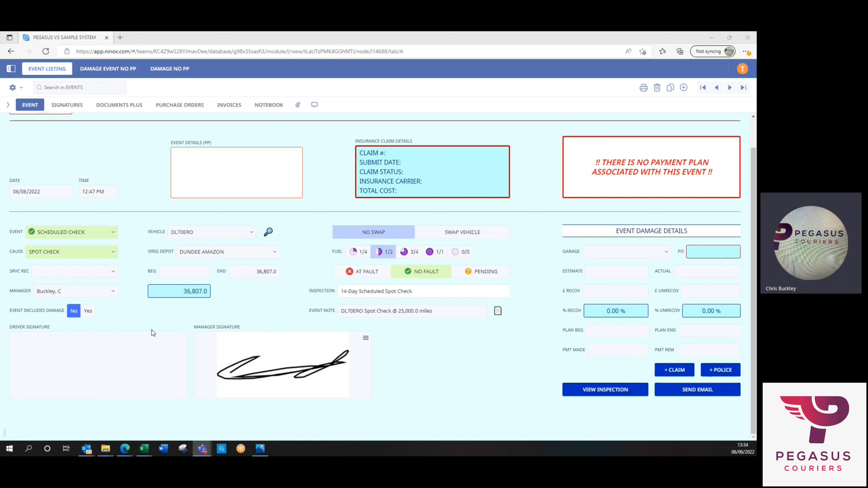
mouse_move(141, 187)
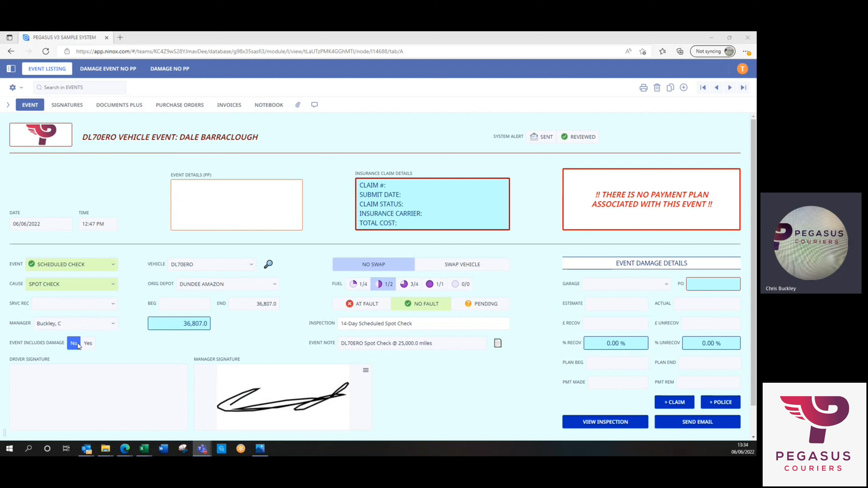
Step: Mark the DL70ERO event as including damage with the driver at fault
click(87, 343)
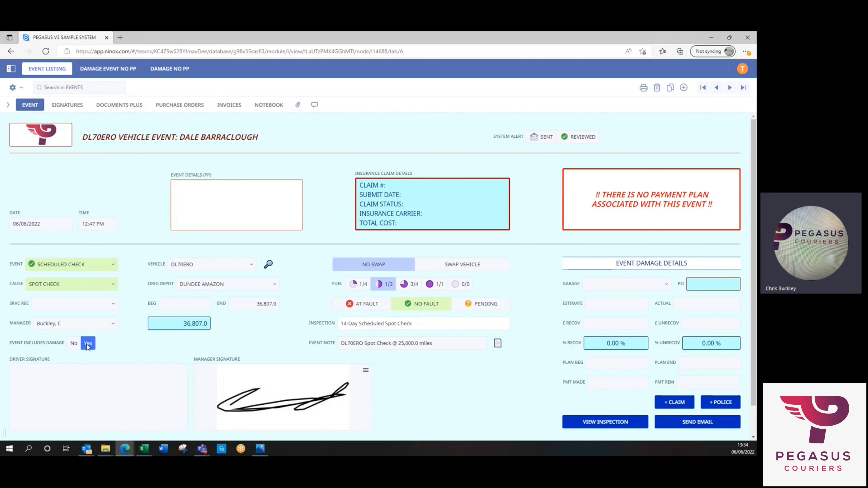
mouse_move(317, 309)
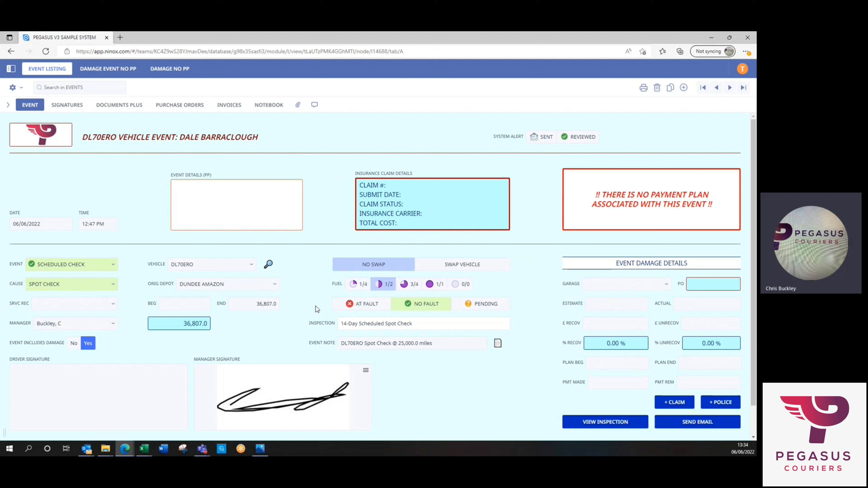
mouse_move(479, 382)
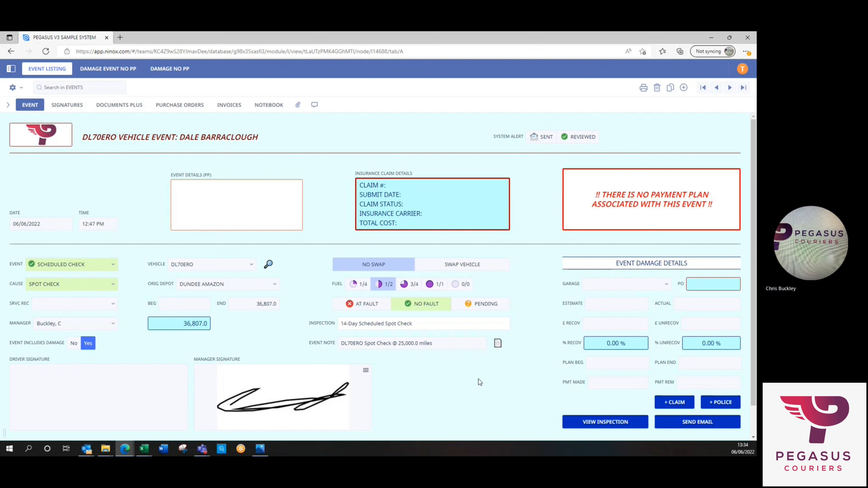
mouse_move(359, 316)
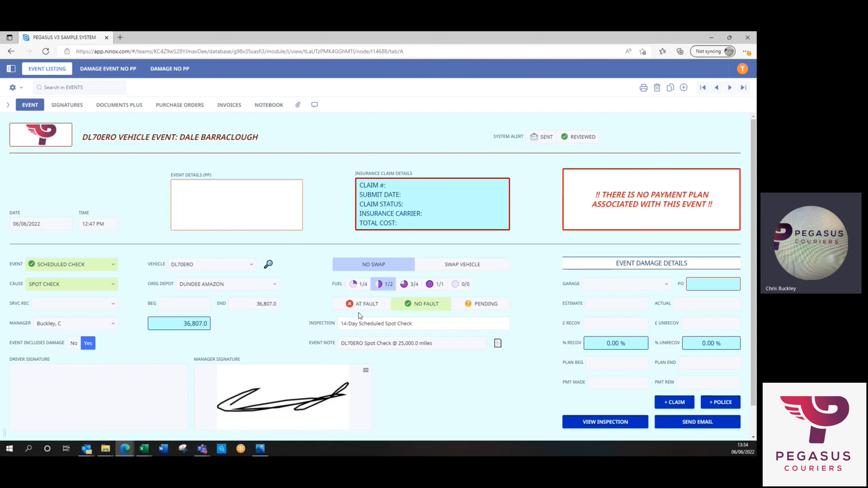
click(362, 303)
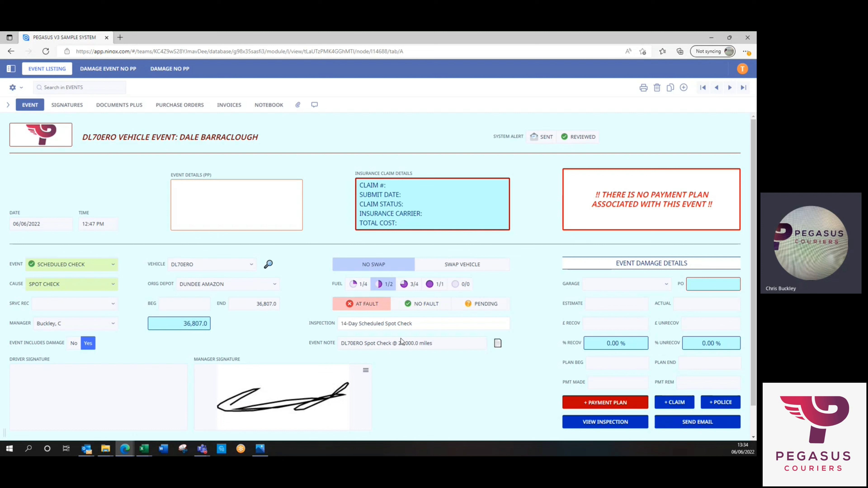
mouse_move(430, 387)
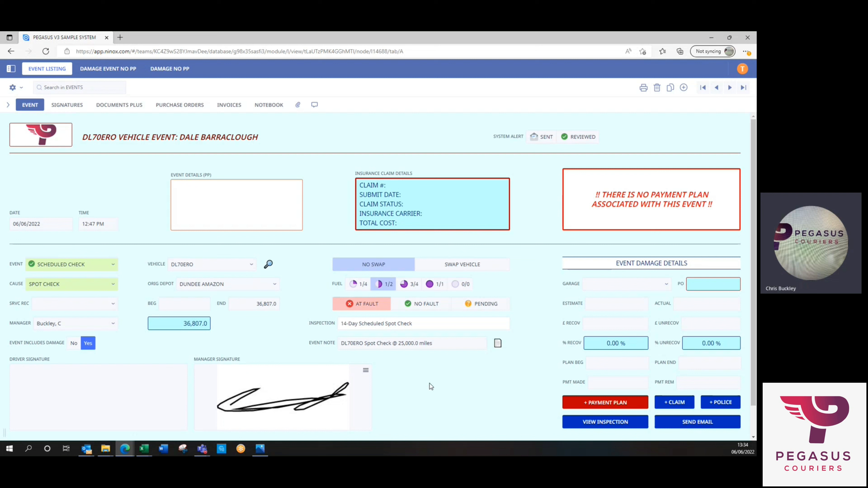
mouse_move(380, 308)
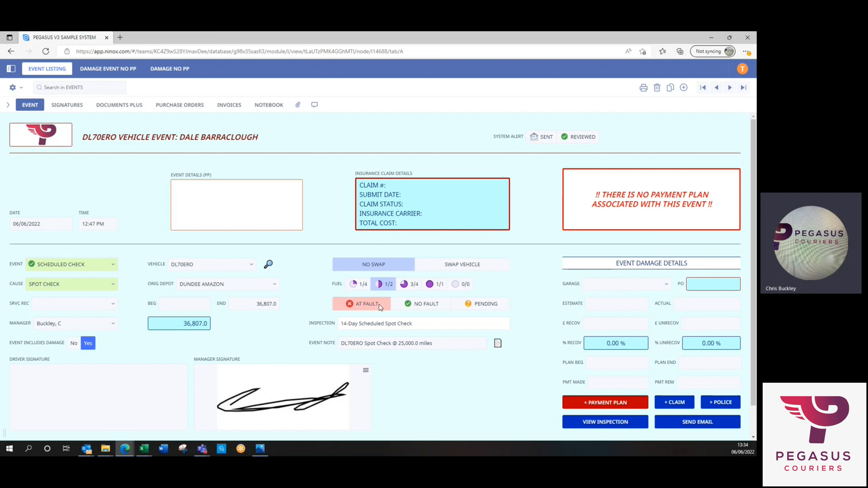
mouse_move(584, 409)
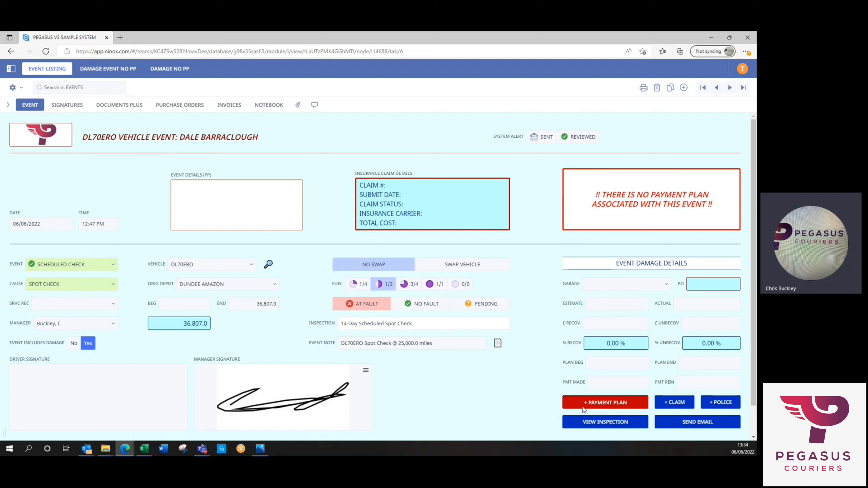
mouse_move(620, 403)
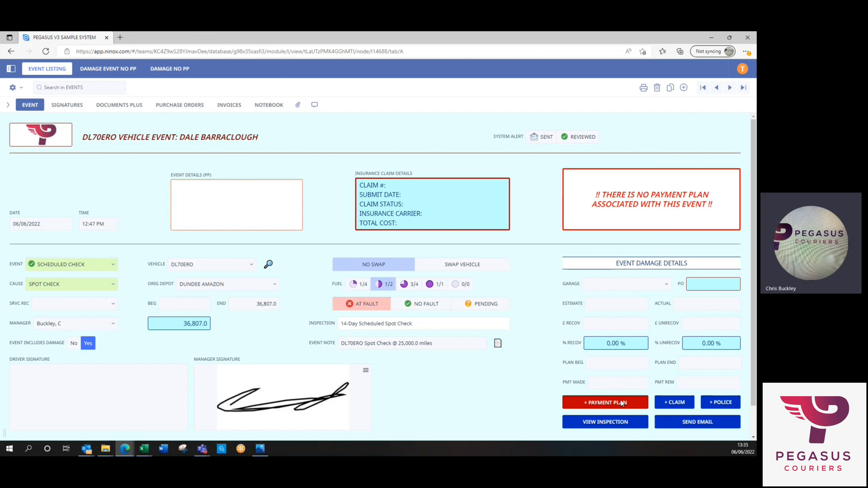
Step: Create a new driver payment plan for the event and confirm it
click(605, 402)
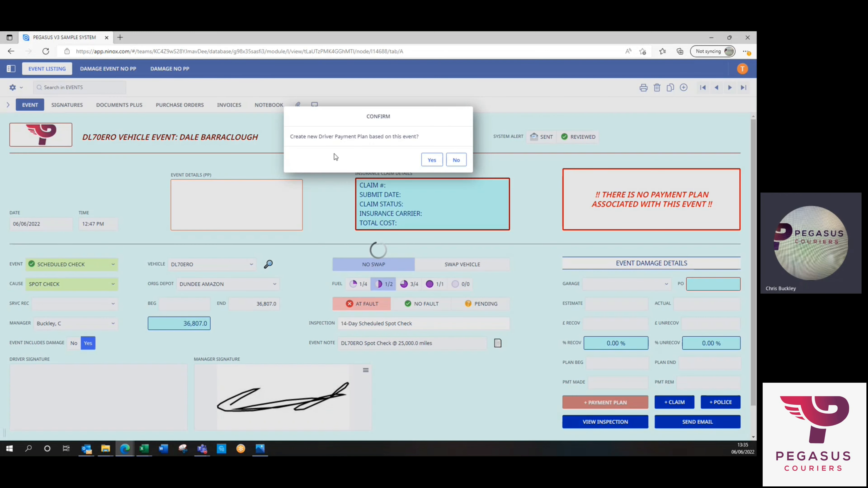
mouse_move(432, 160)
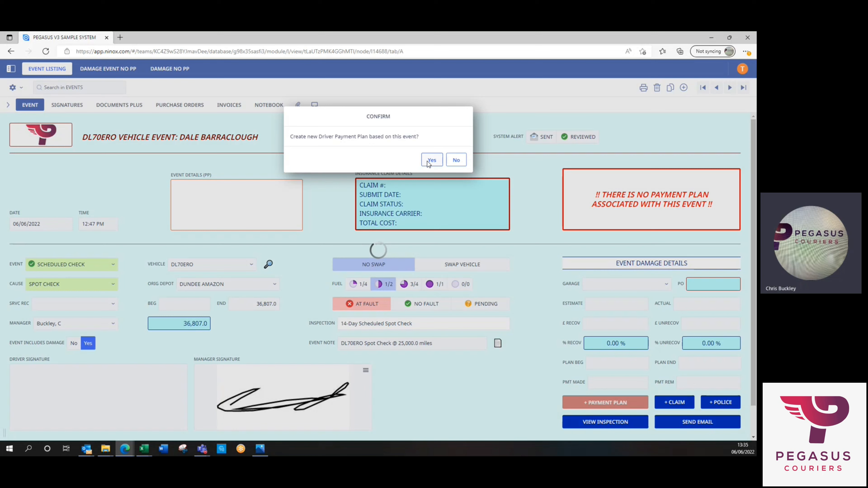
click(431, 159)
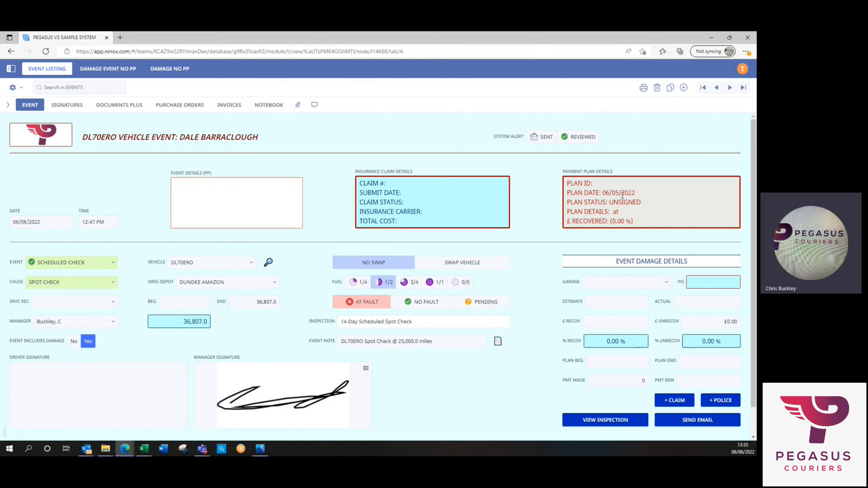
mouse_move(668, 203)
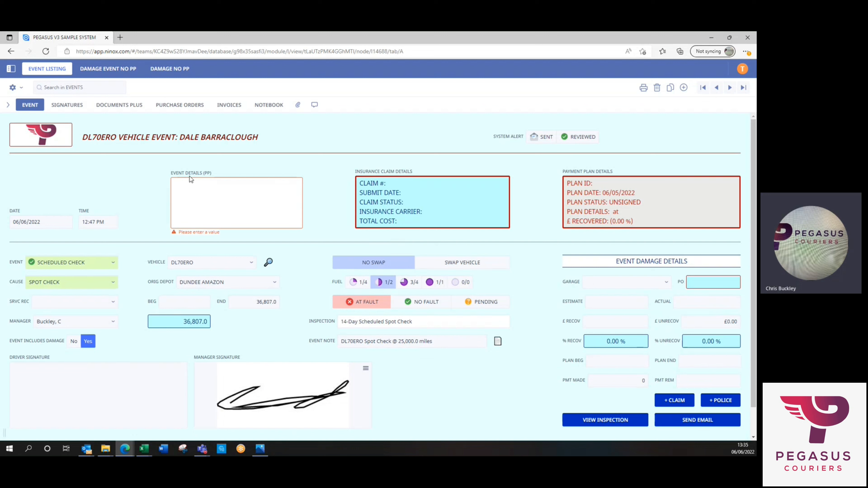
mouse_move(175, 182)
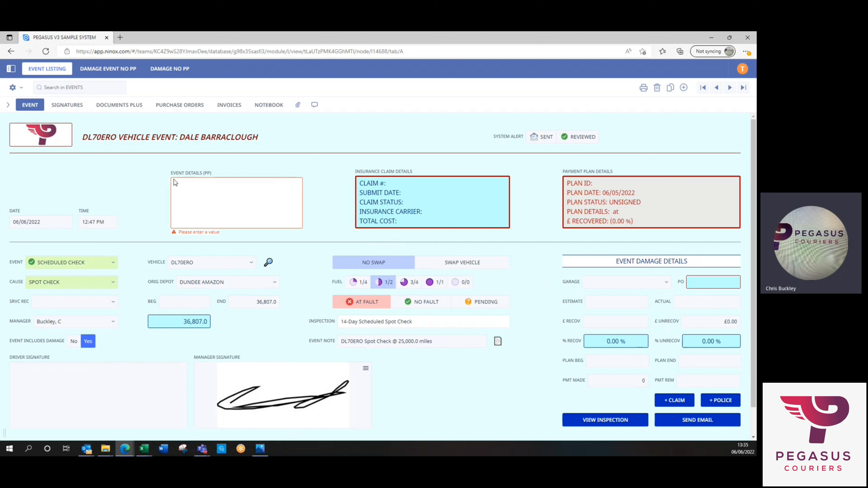
mouse_move(207, 175)
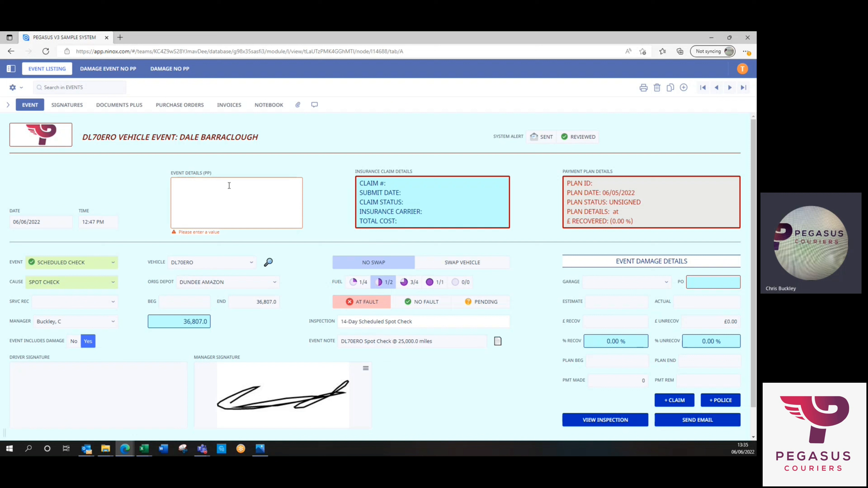
Step: Enter 'Rear Bumper Damage noticed on spot check.' as the payment plan event details
click(236, 185)
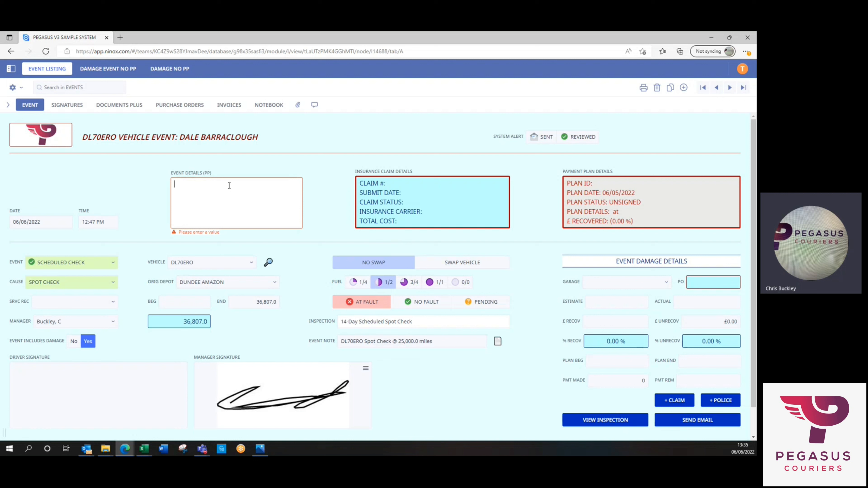
text(Rear)
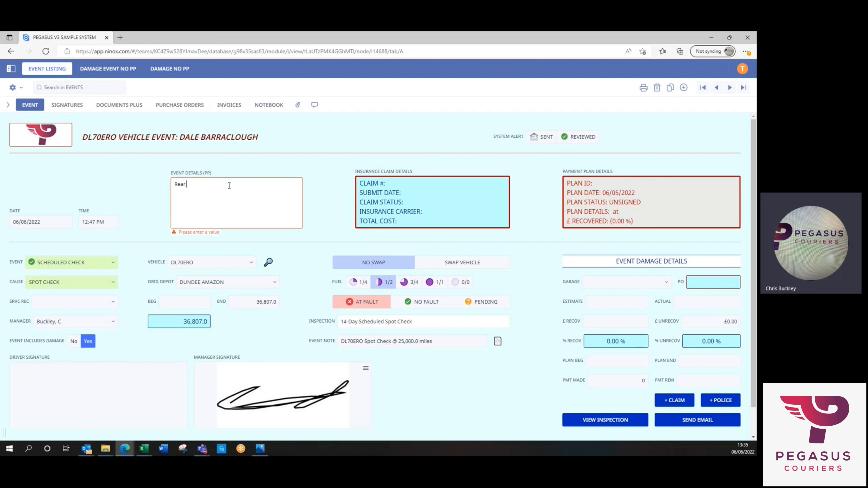
text(Bumpe)
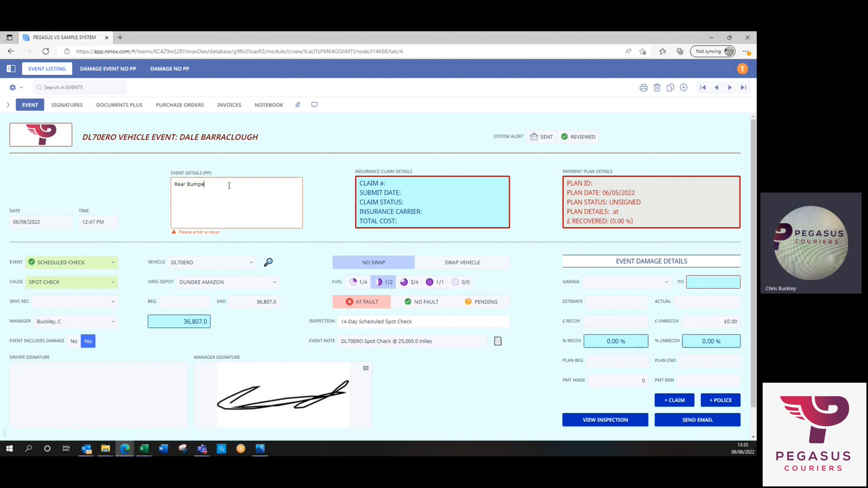
text(r Damage)
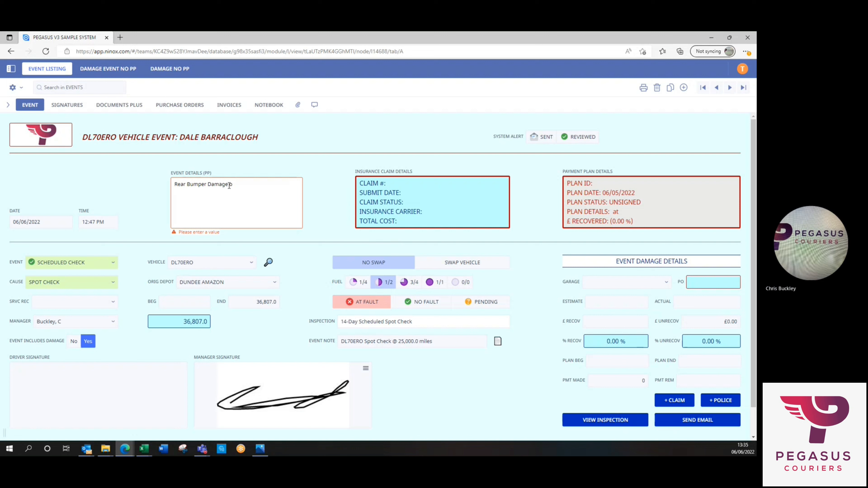
text(noticed on spot)
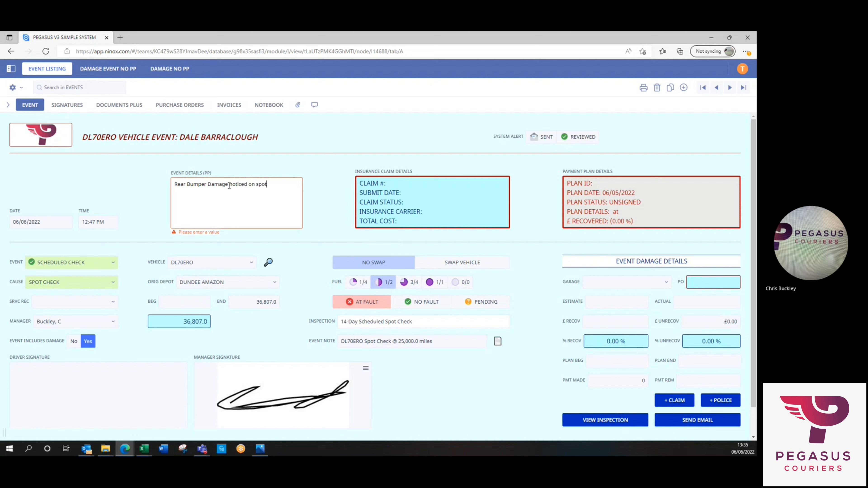
text(check.)
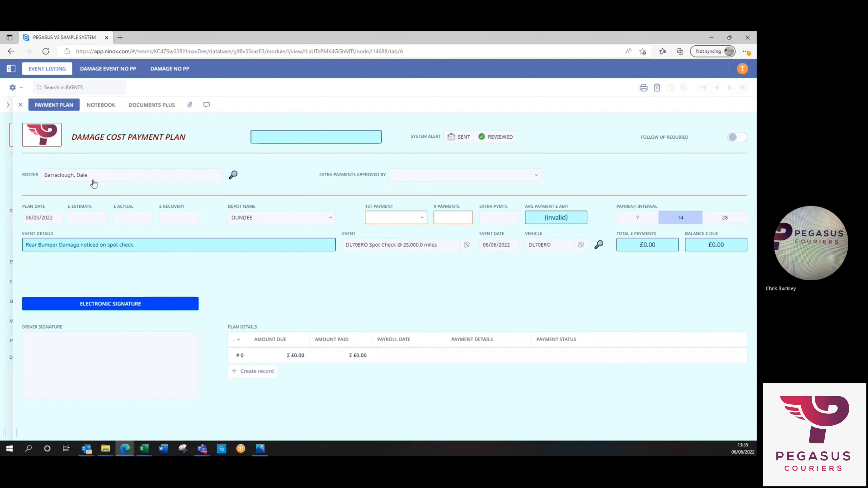
mouse_move(189, 243)
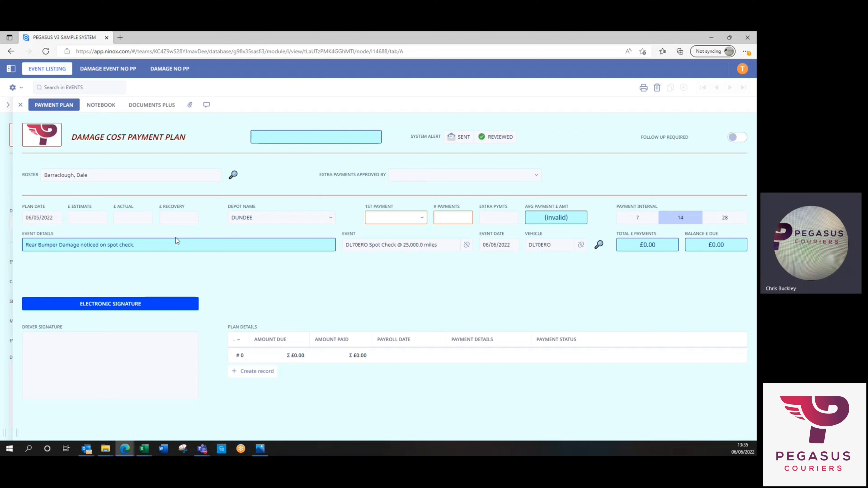
mouse_move(96, 244)
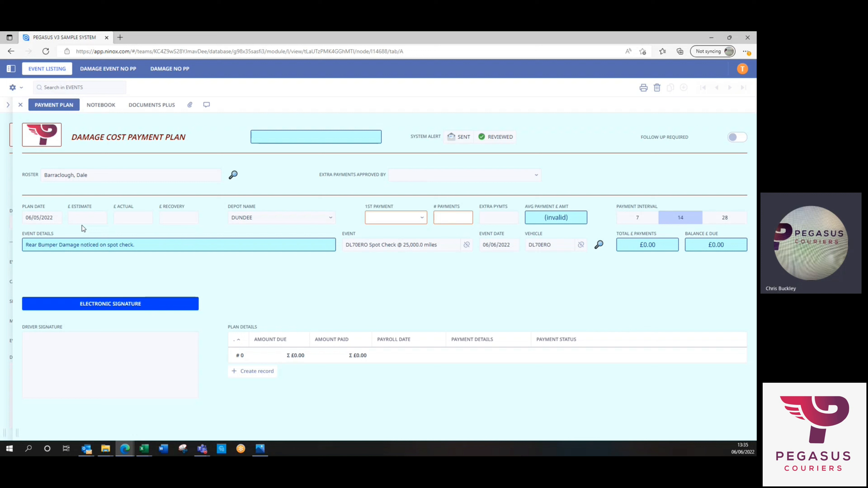
Step: Enter a damage estimate of 600, giving £600.00 recovery and balance
click(87, 217)
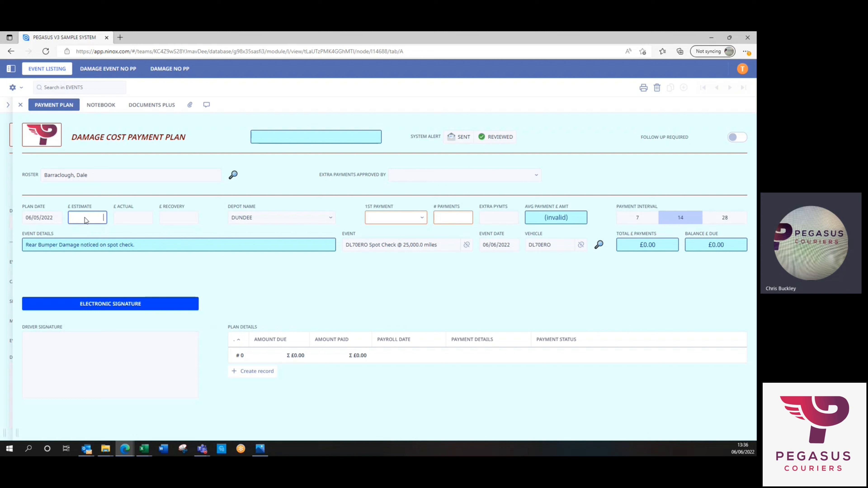
text(600.00)
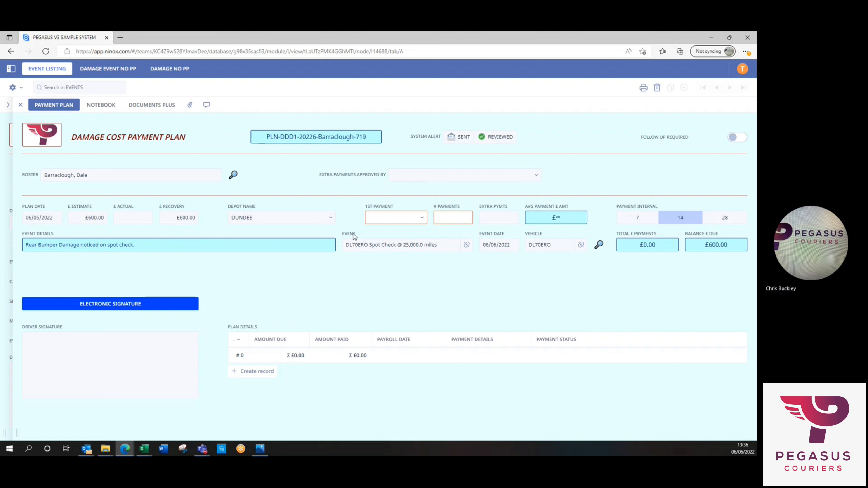
Step: Choose 06/17/2022 as the plan's first payment date
click(395, 217)
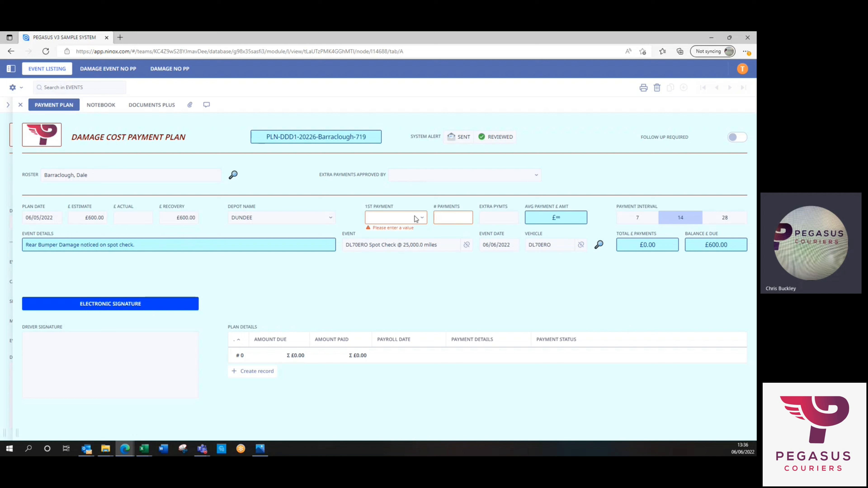
mouse_move(422, 223)
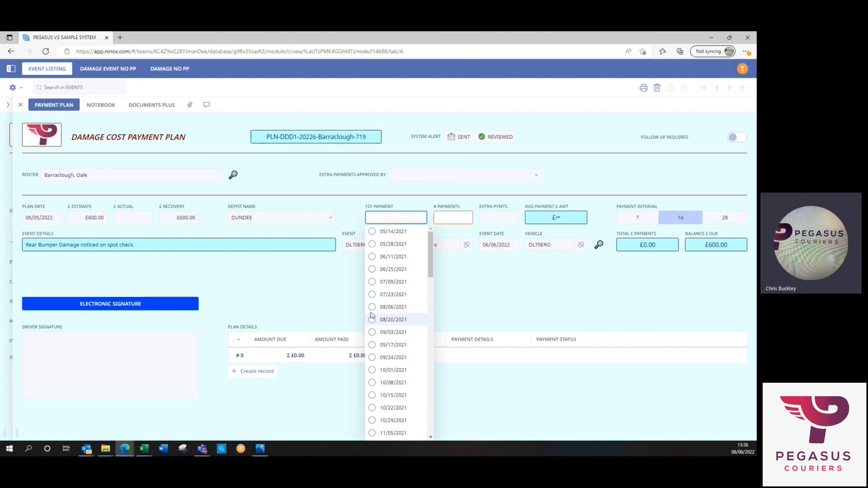
scroll(down, 3)
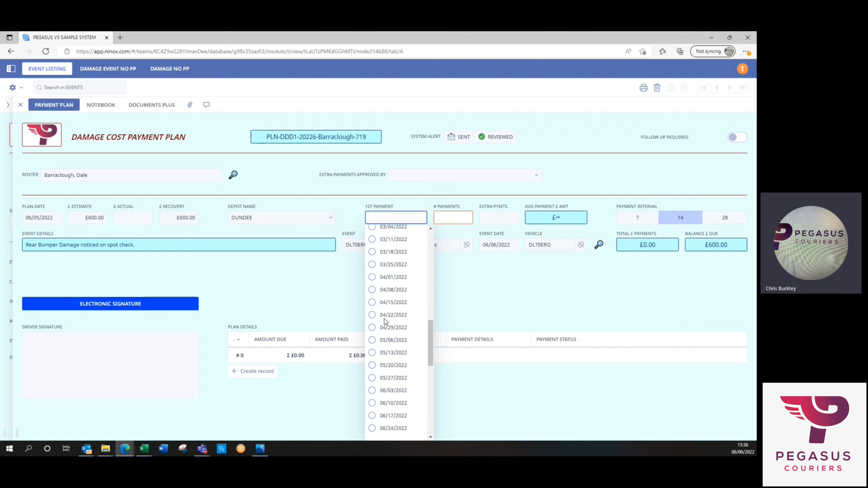
scroll(down, 3)
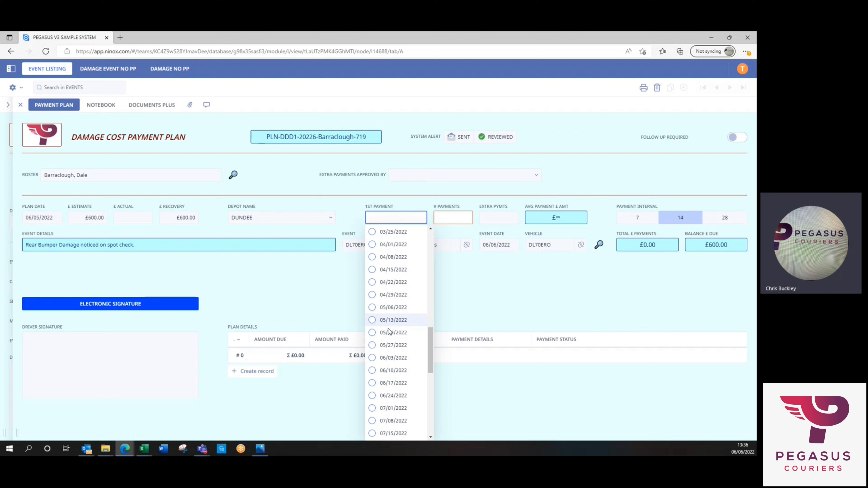
mouse_move(390, 330)
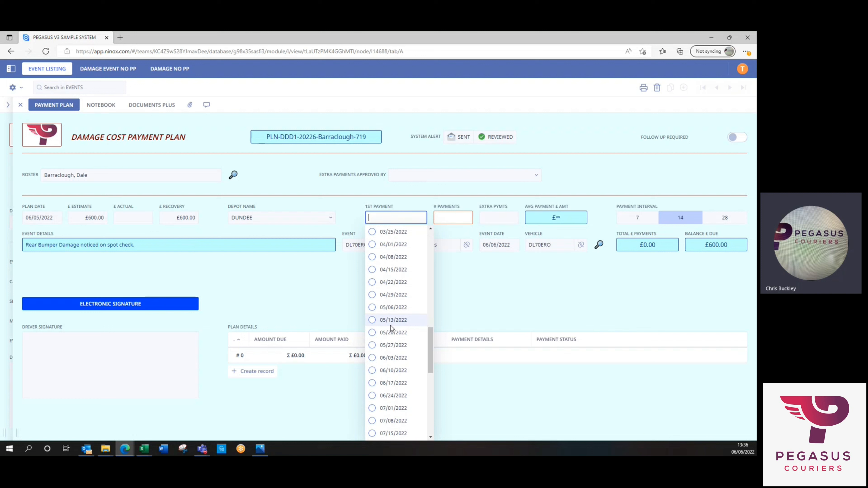
mouse_move(392, 358)
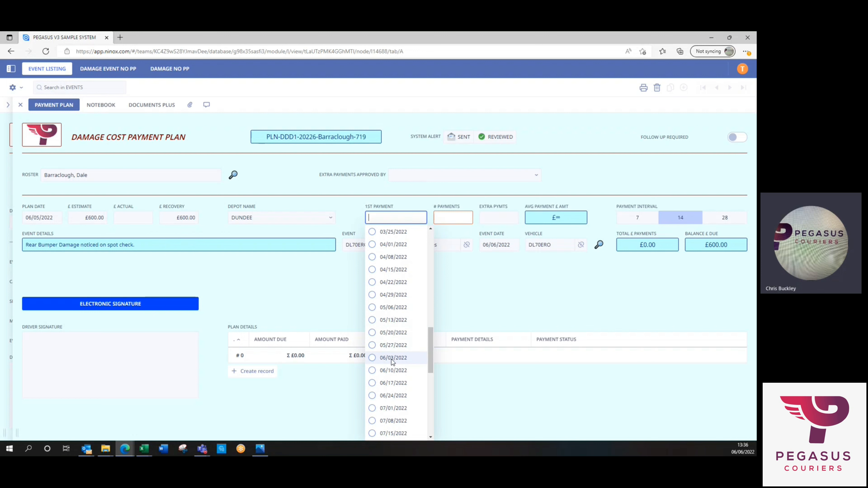
mouse_move(390, 383)
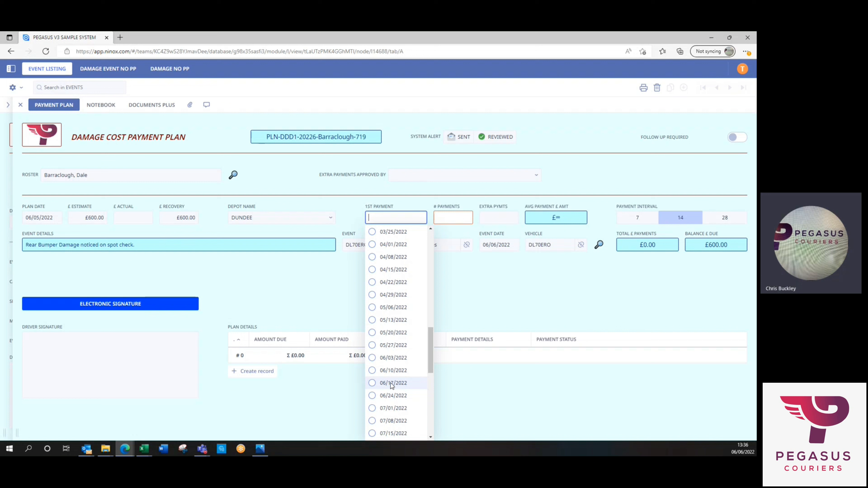
mouse_move(395, 384)
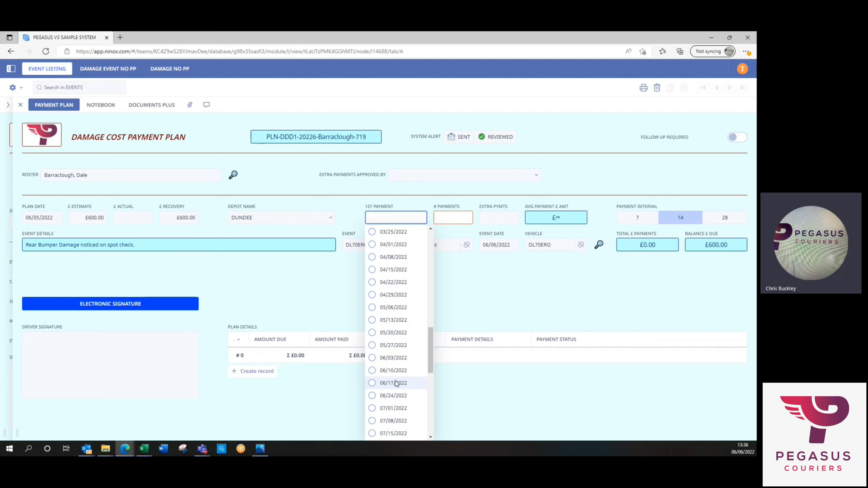
scroll(down, 3)
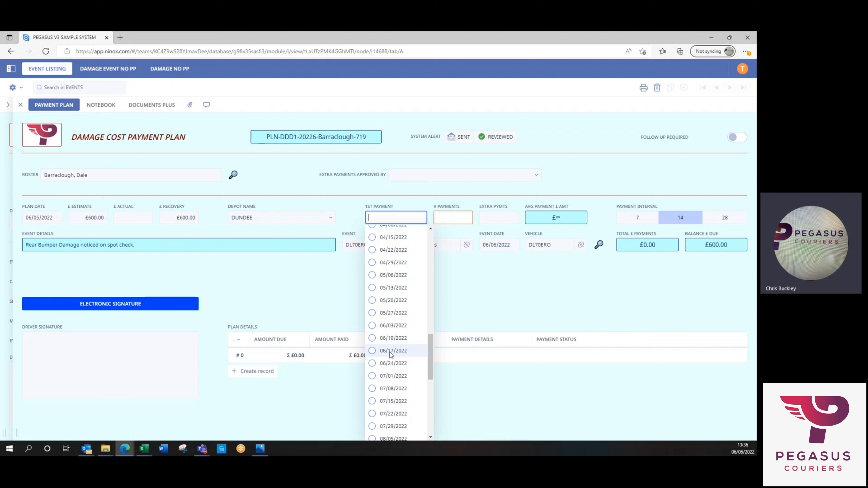
click(393, 351)
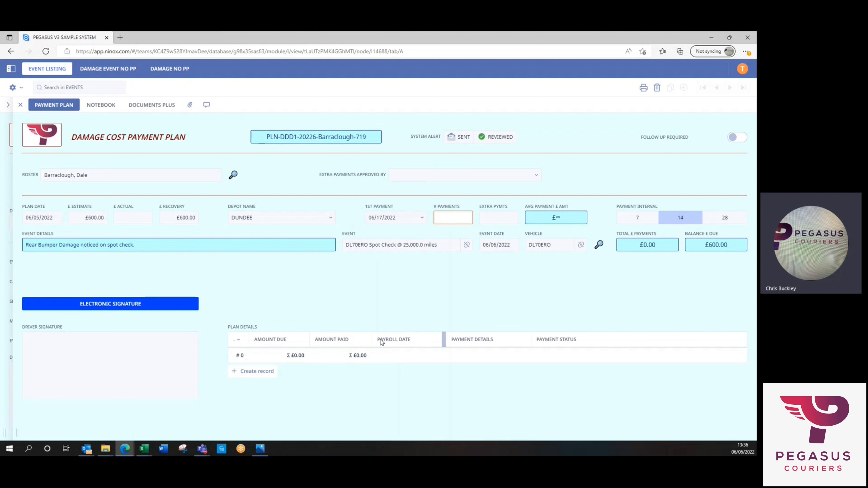
mouse_move(417, 279)
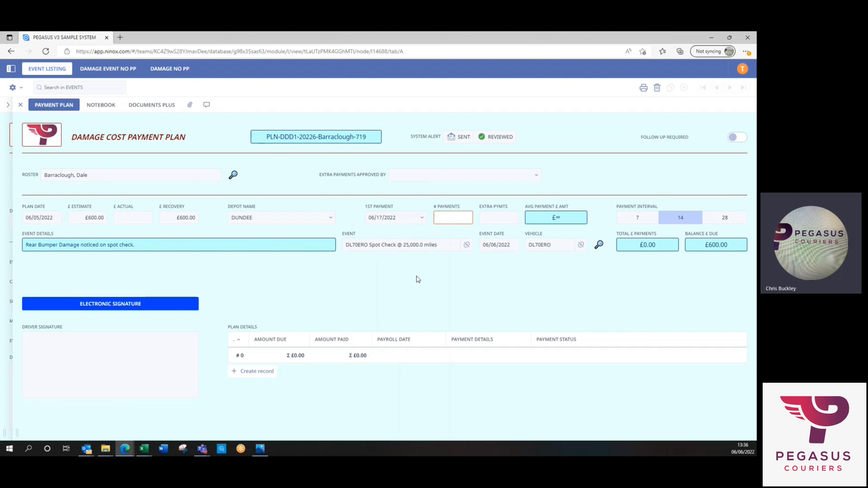
Step: Set the number of payments to 3, averaging £200.00 each
click(453, 217)
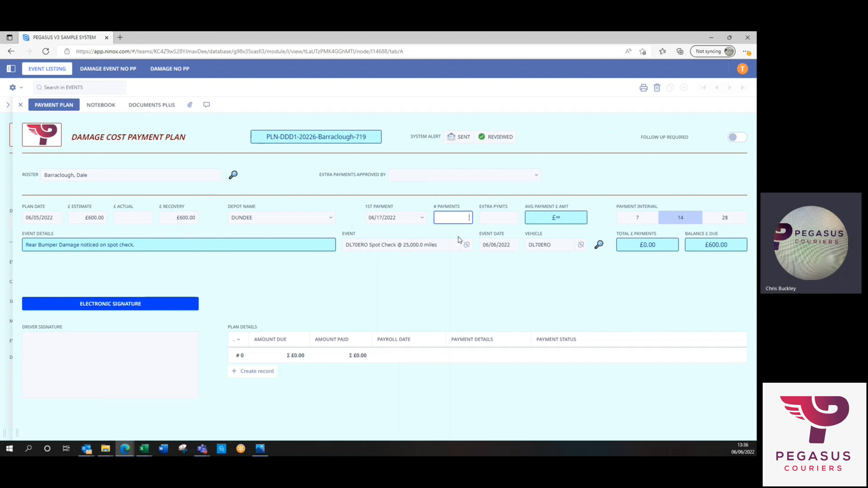
mouse_move(429, 271)
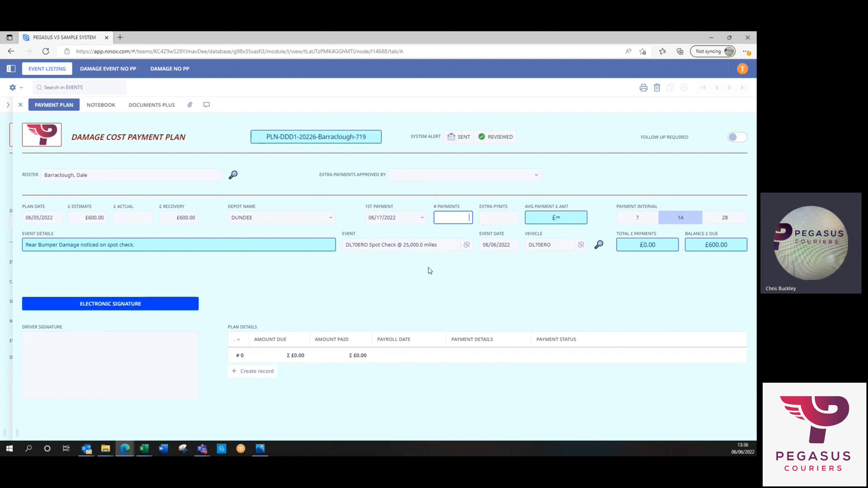
text(3)
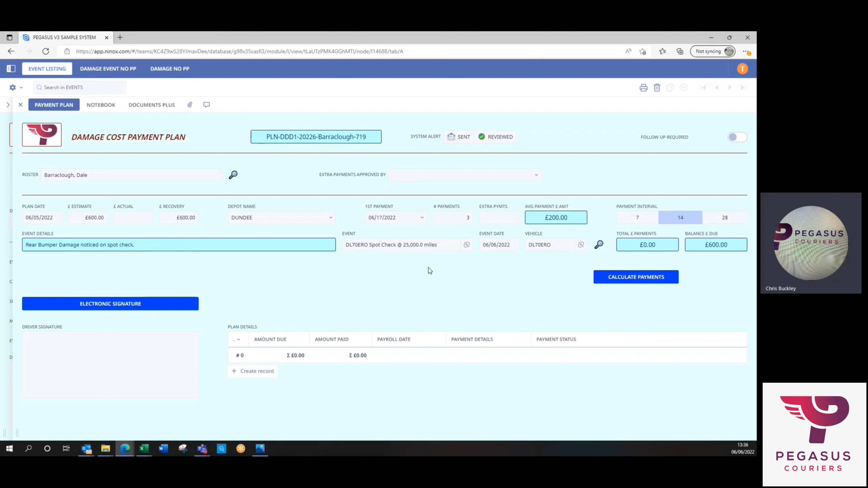
mouse_move(363, 227)
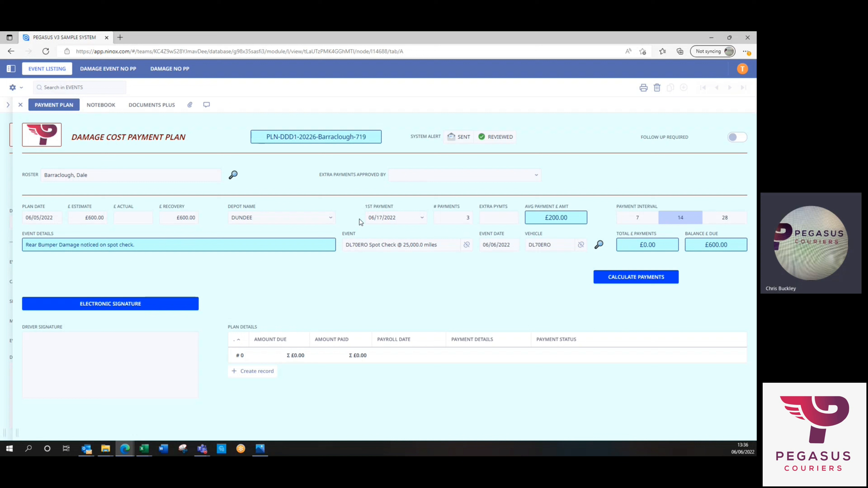
mouse_move(590, 267)
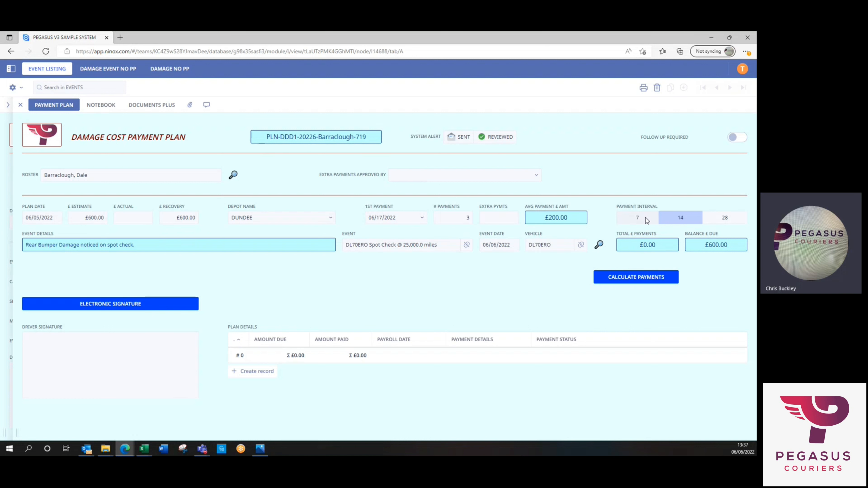
mouse_move(731, 220)
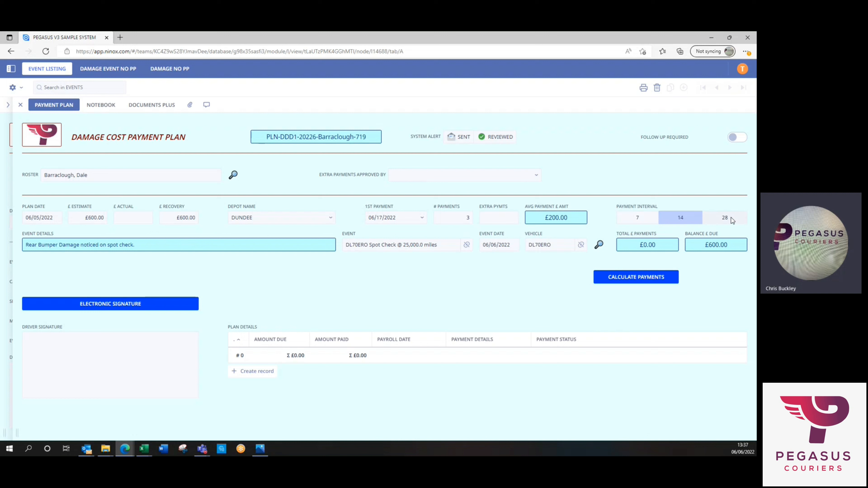
mouse_move(700, 207)
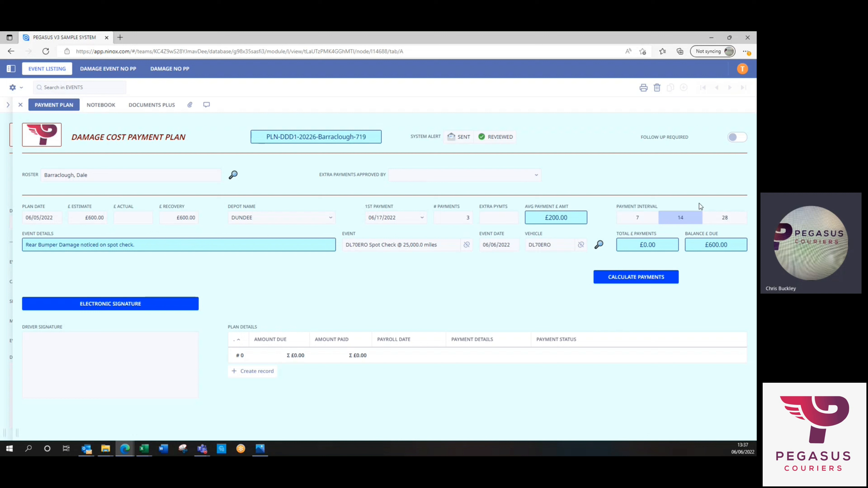
mouse_move(629, 220)
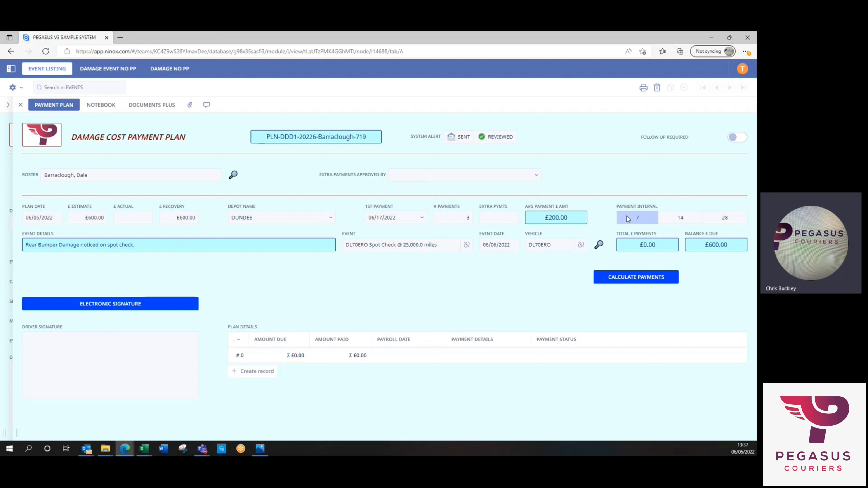
mouse_move(629, 279)
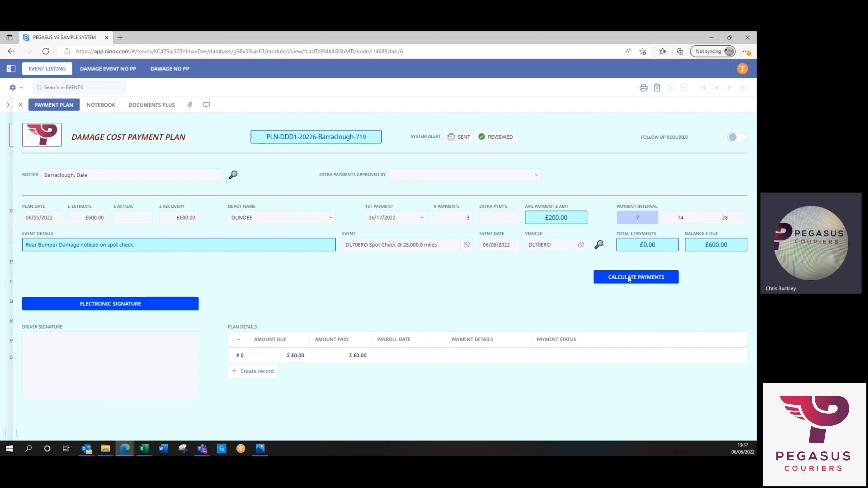
click(636, 277)
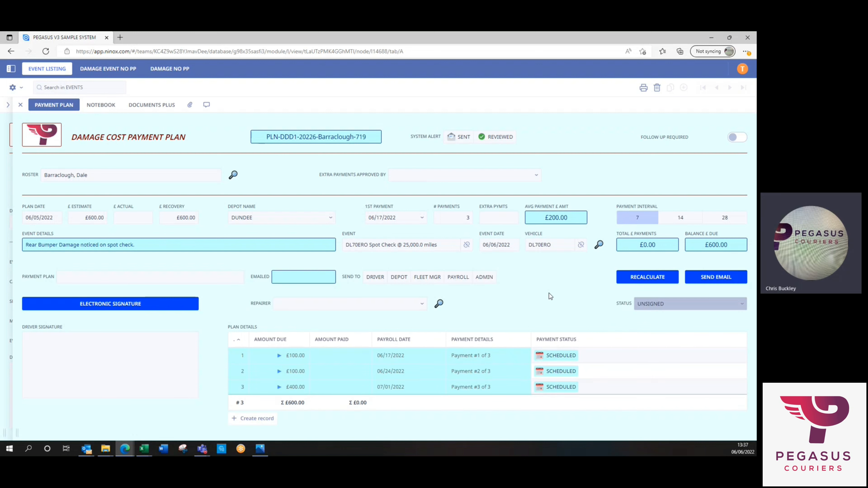
mouse_move(412, 354)
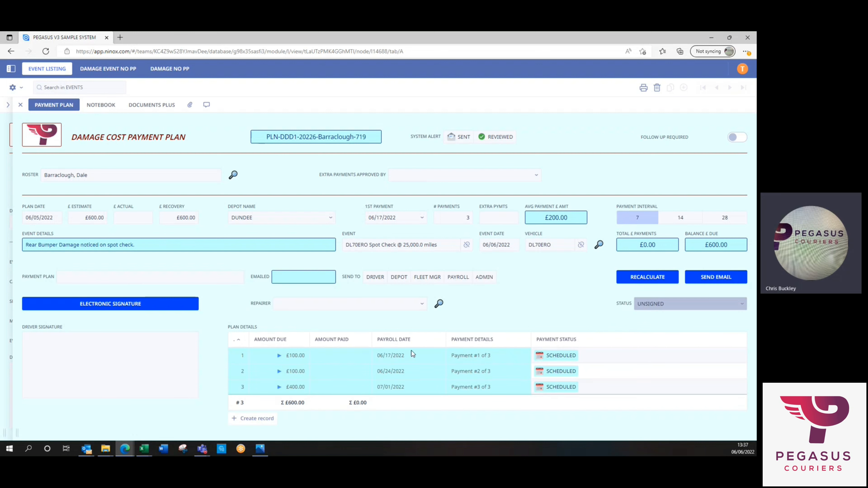
mouse_move(309, 363)
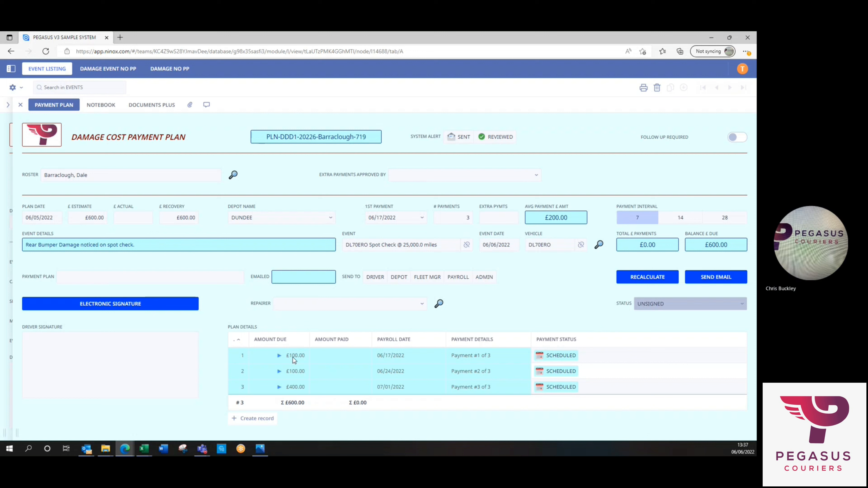
mouse_move(508, 306)
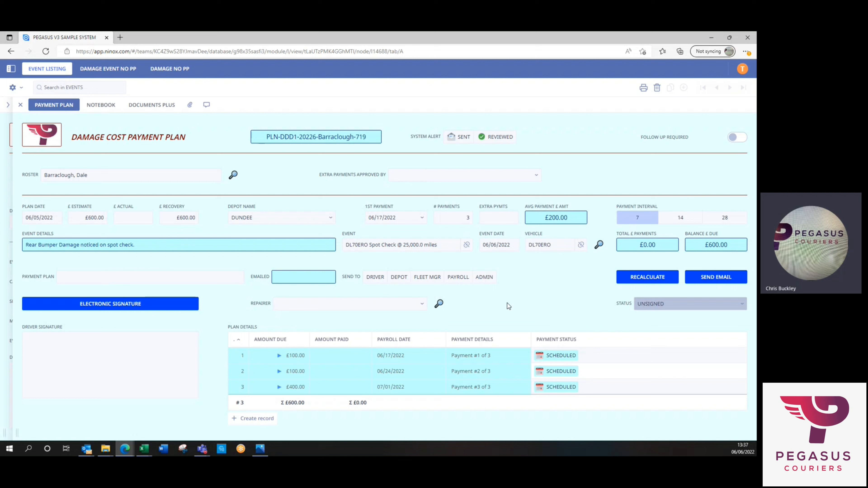
mouse_move(505, 289)
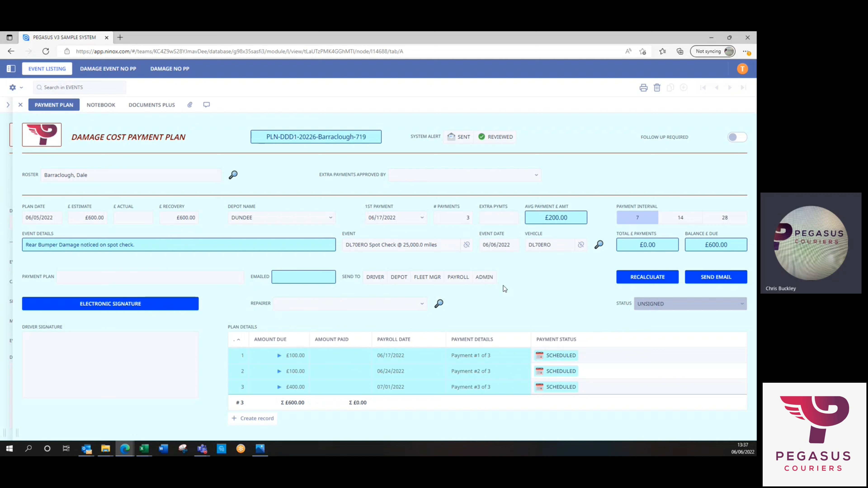
mouse_move(65, 357)
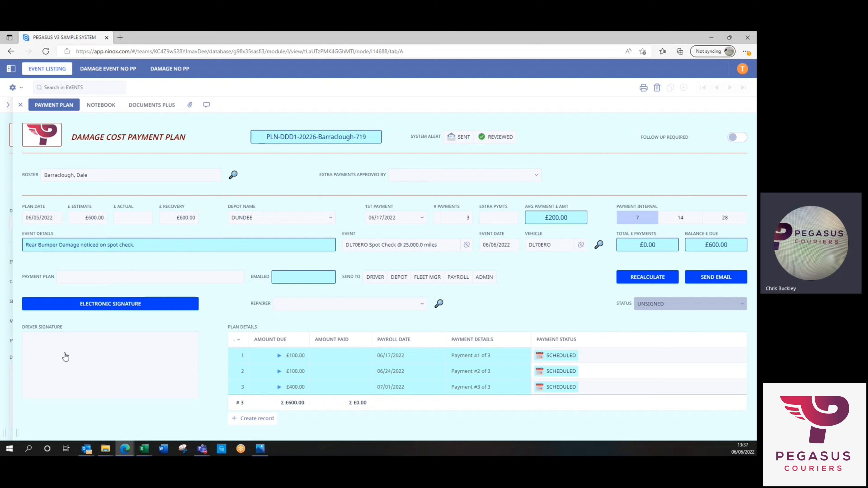
mouse_move(55, 356)
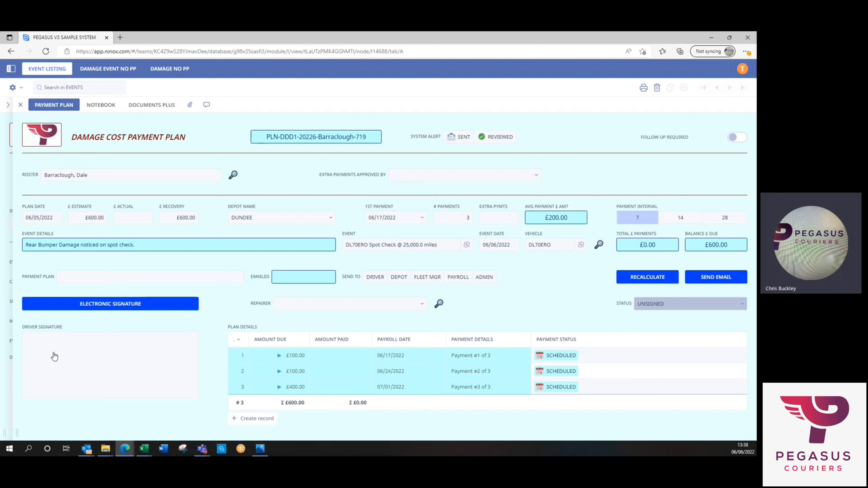
mouse_move(219, 303)
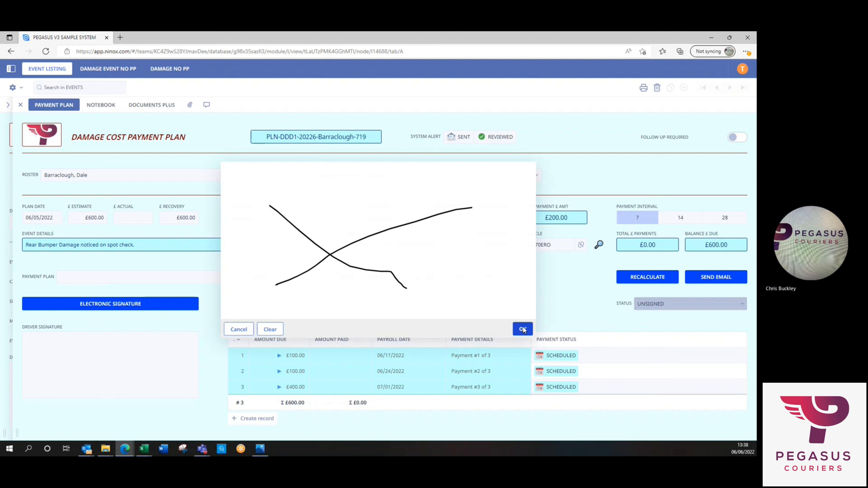
Step: Accept the drawn driver signature onto the payment plan
click(522, 329)
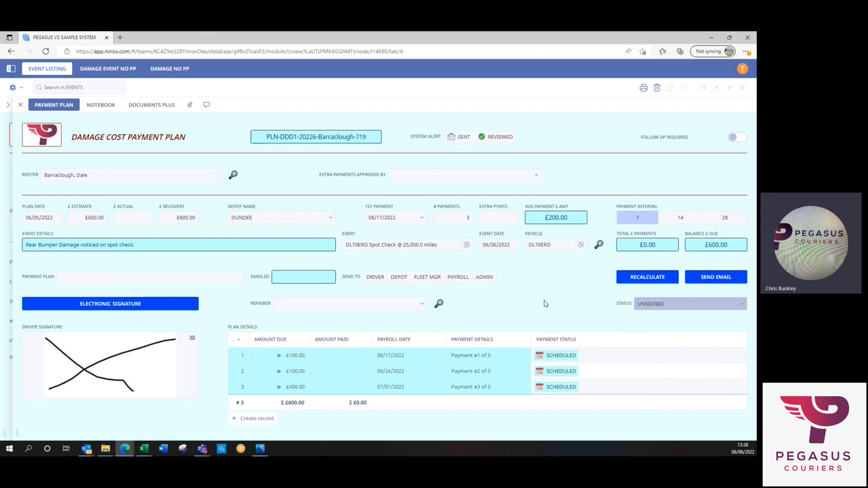
mouse_move(108, 276)
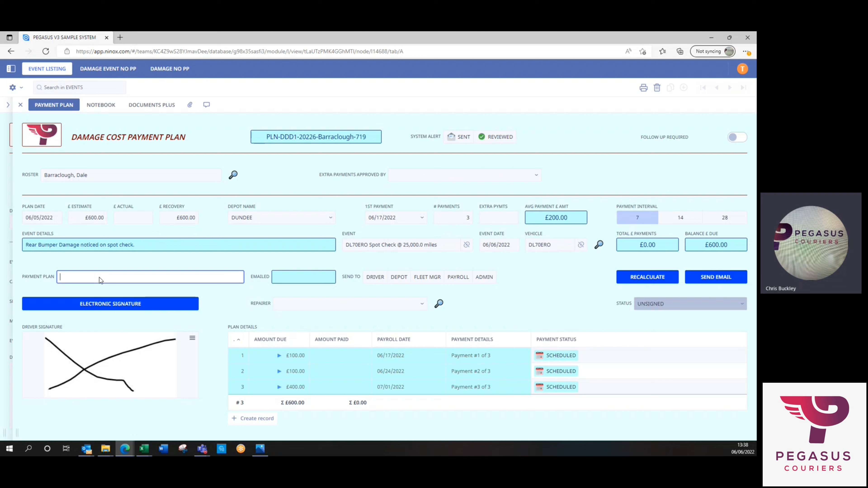
Step: Enter 'Signed Copy in Paperclip' as the payment plan note
text(Signed)
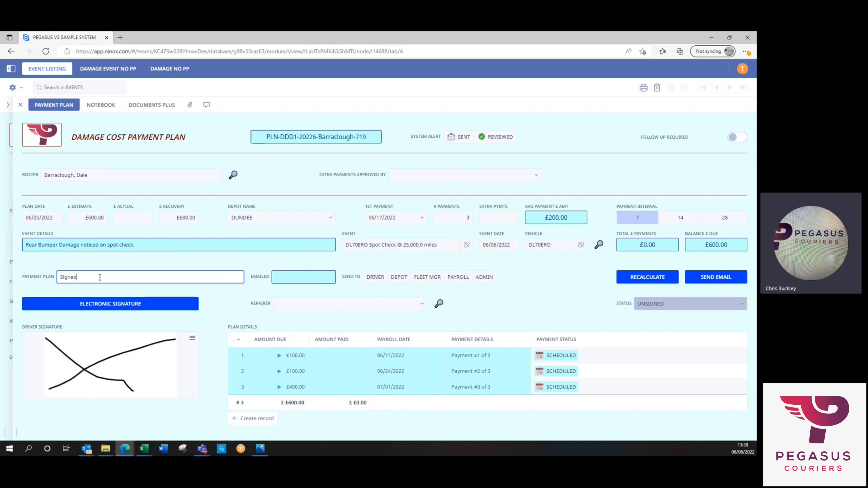
text(Copy in Pape)
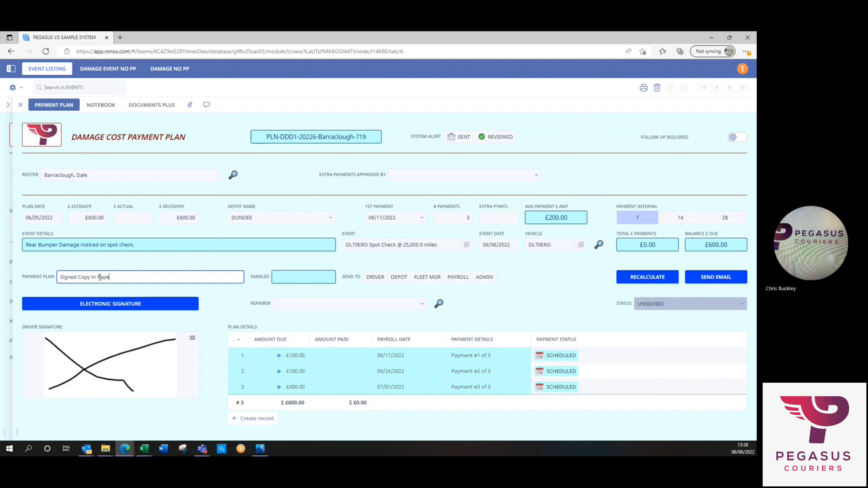
text(rclip)
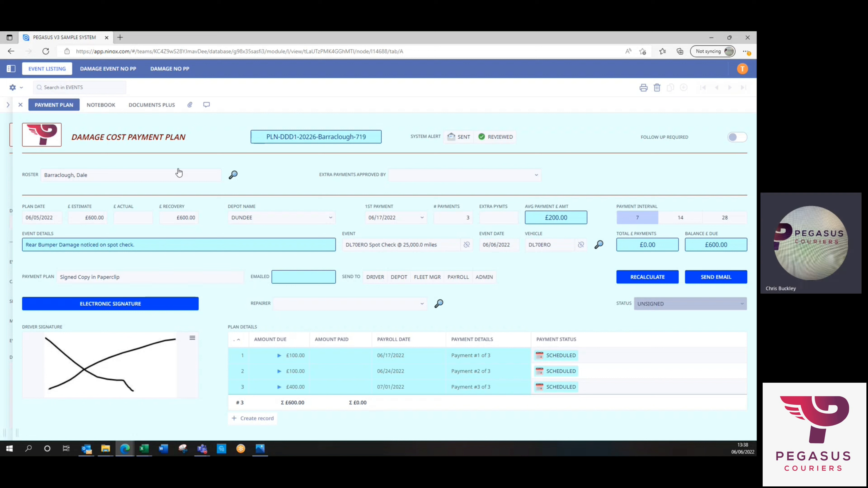
mouse_move(190, 106)
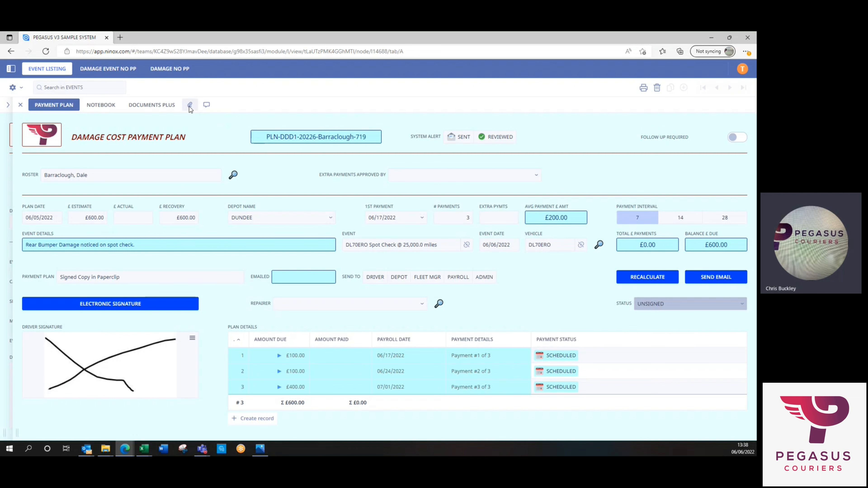
click(190, 104)
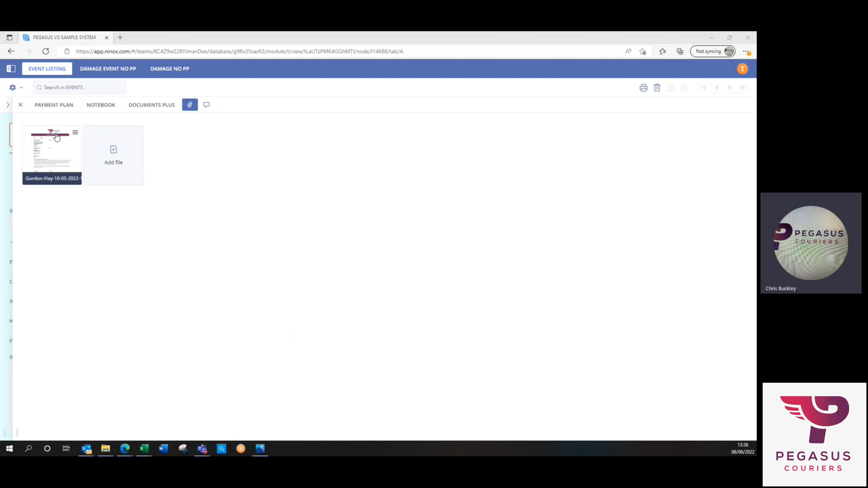
click(52, 148)
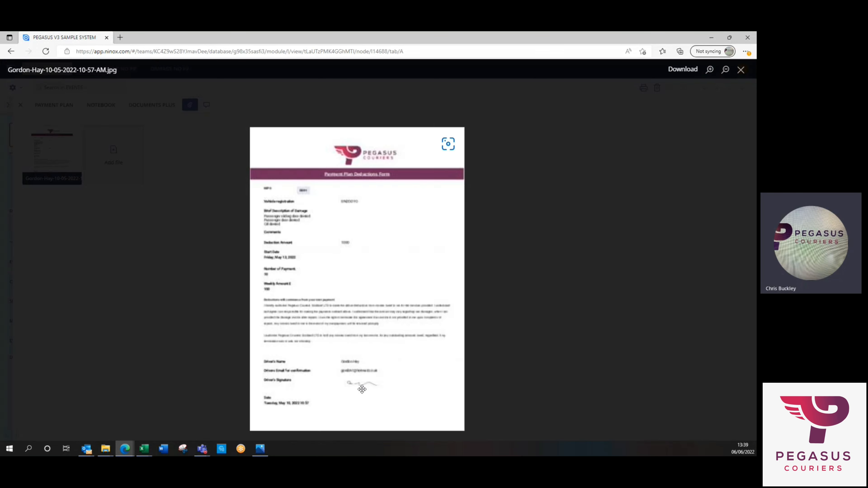
click(741, 69)
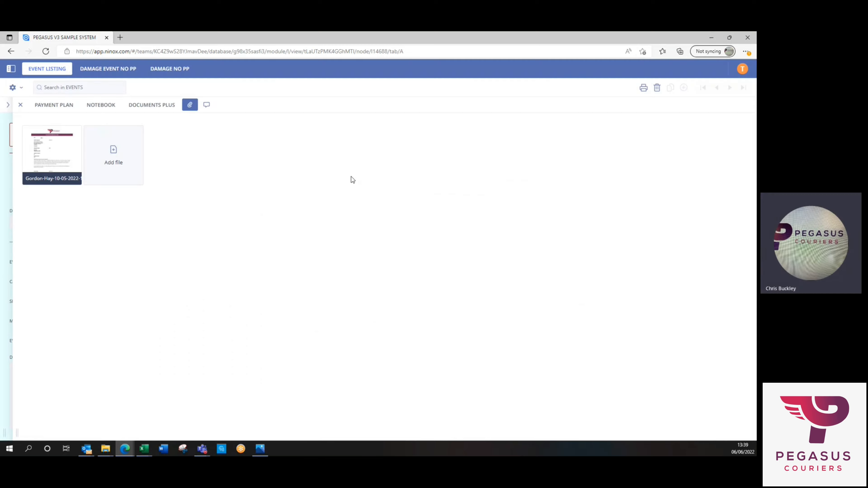
mouse_move(101, 106)
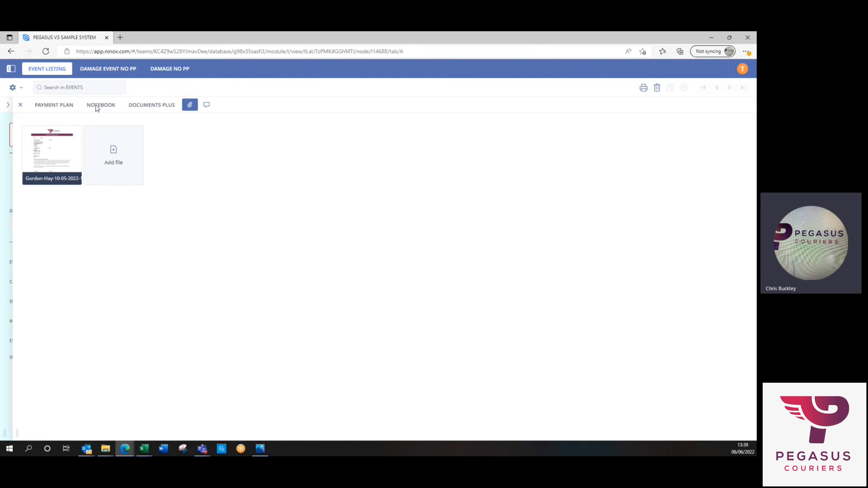
mouse_move(20, 106)
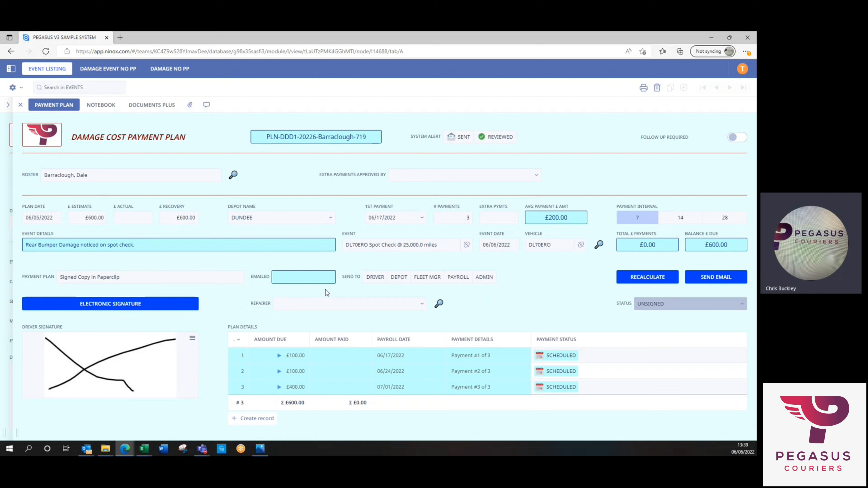
mouse_move(308, 299)
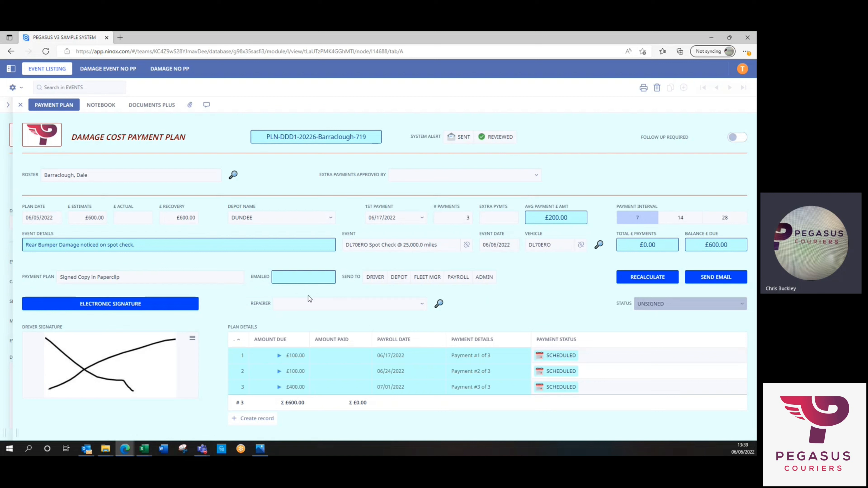
Step: Select Western Commercials Mercedes as the repairer from the list
click(348, 303)
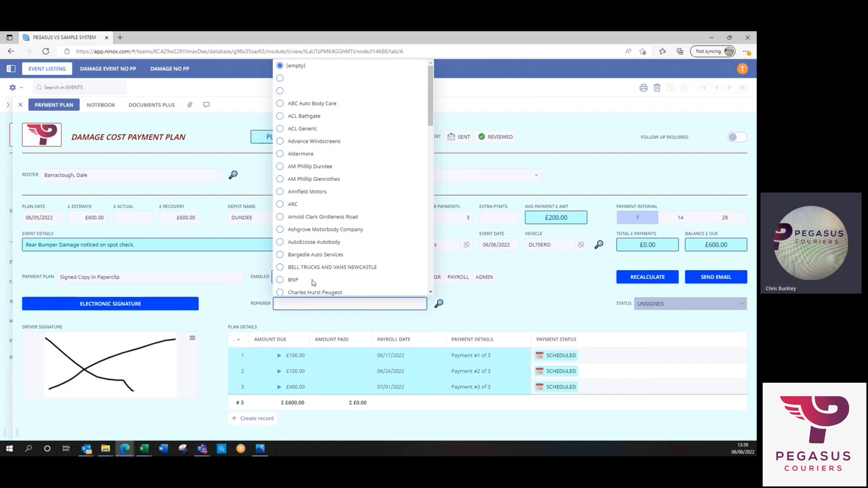
mouse_move(315, 292)
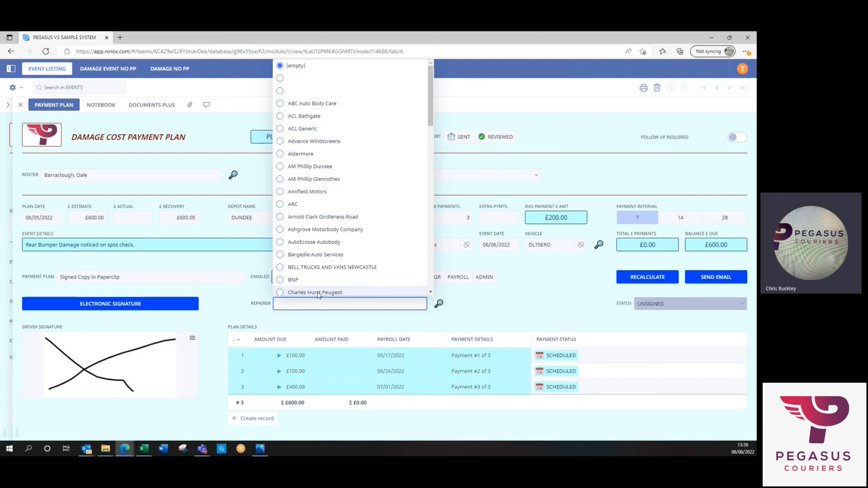
text(wel)
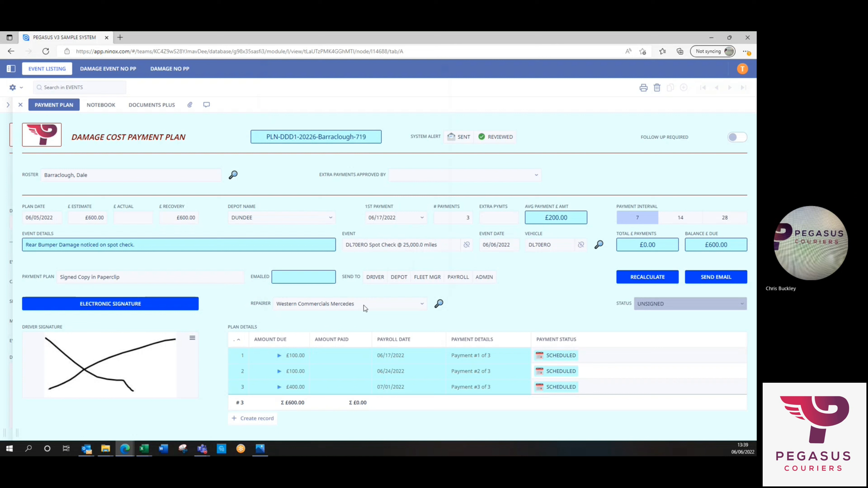
mouse_move(532, 298)
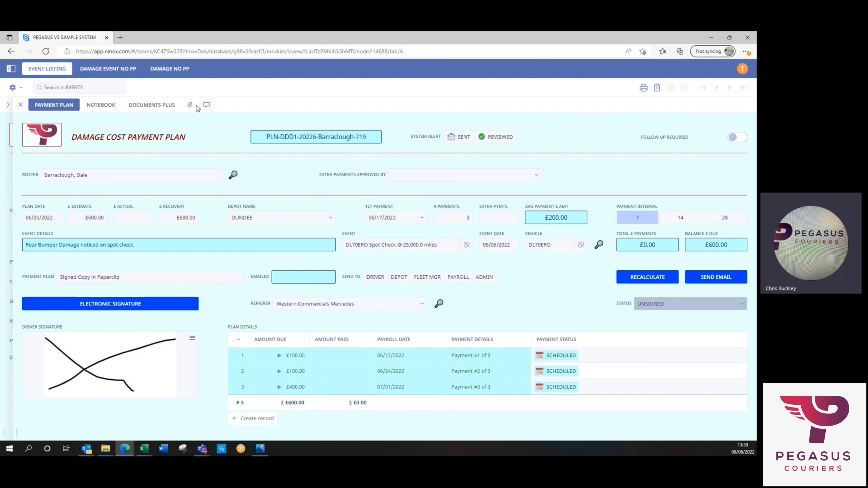
mouse_move(185, 225)
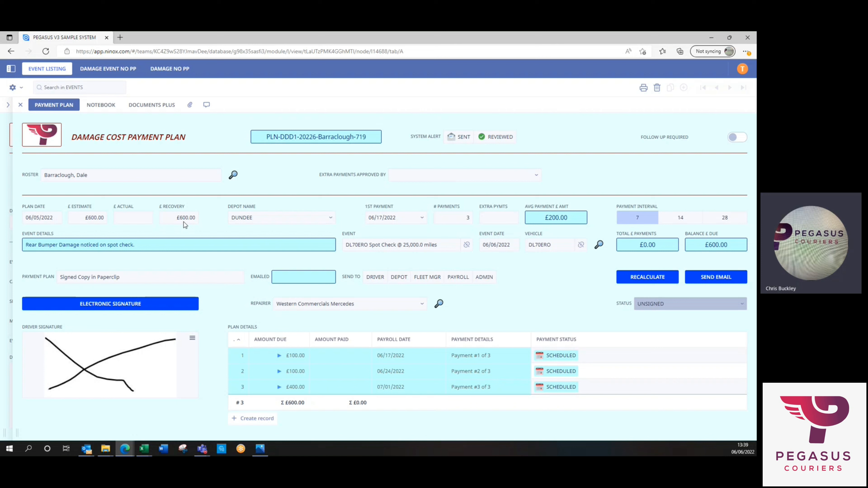
mouse_move(218, 306)
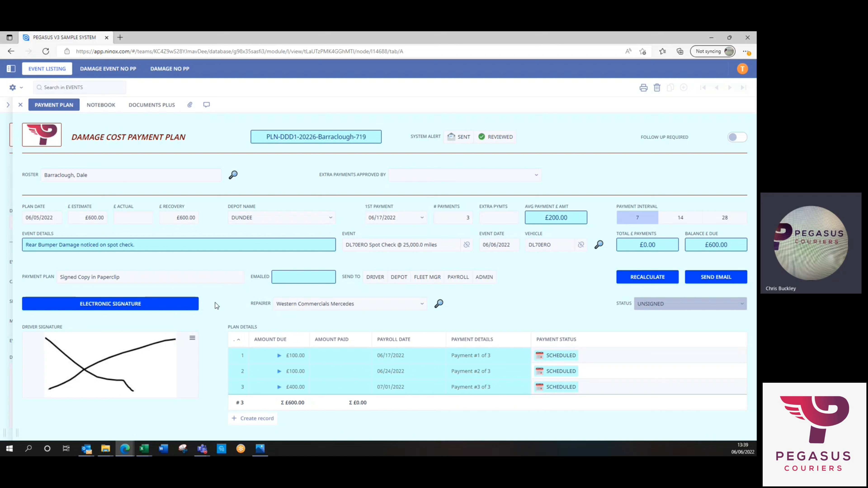
mouse_move(115, 310)
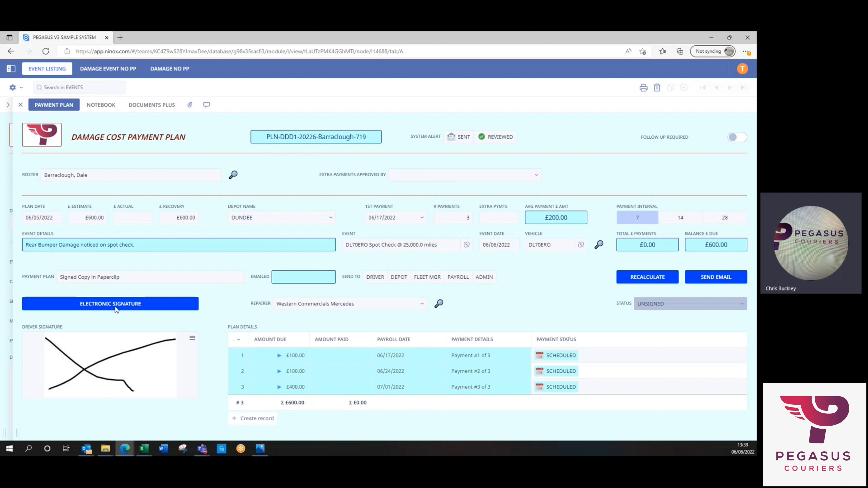
Step: Sign the plan electronically, accepting the signature agreement so status reads Signed
click(110, 303)
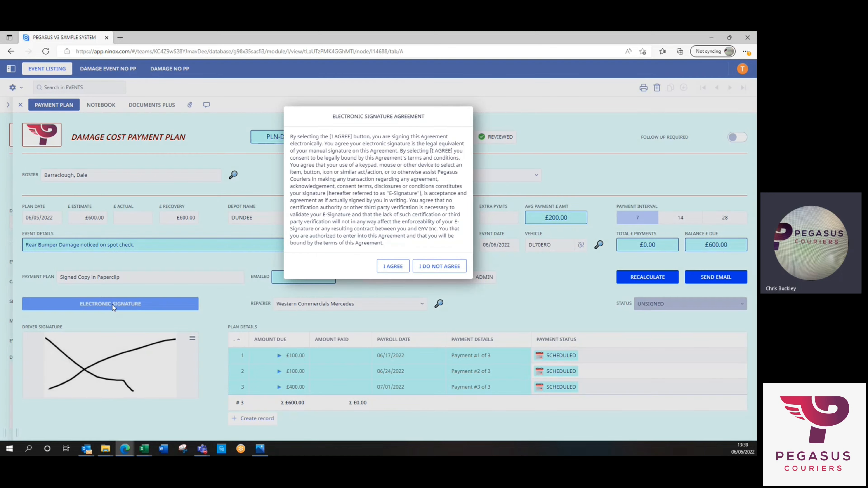
mouse_move(326, 149)
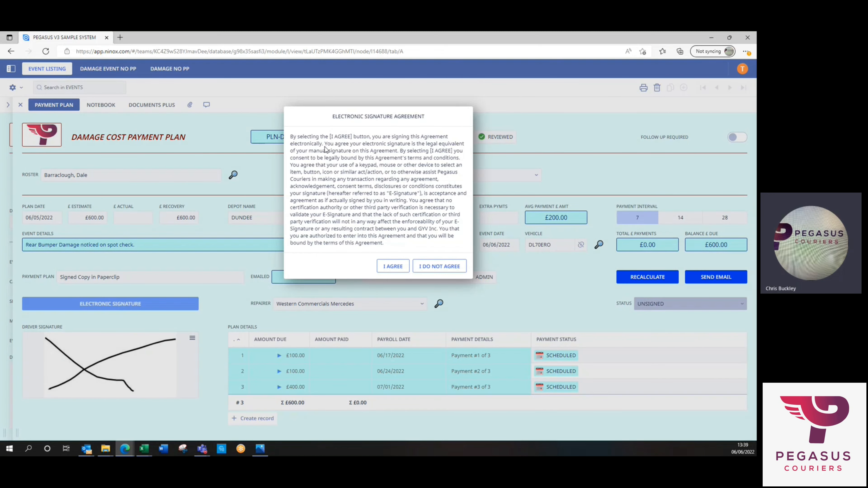
mouse_move(362, 160)
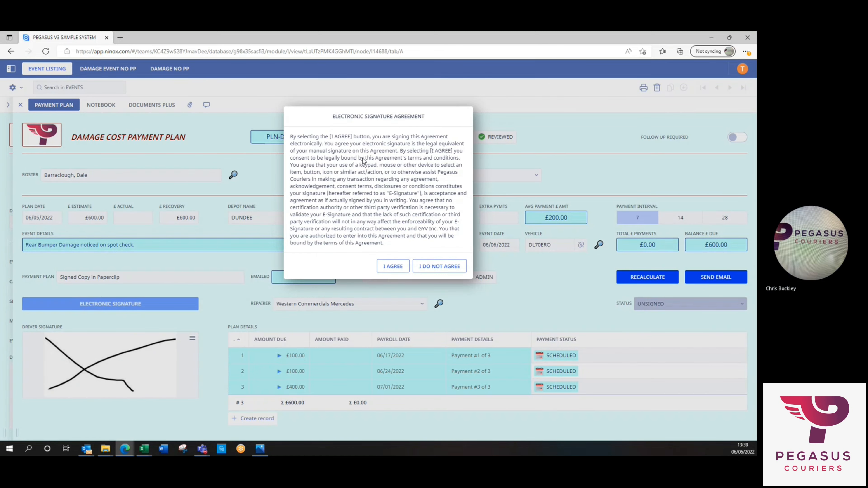
mouse_move(405, 244)
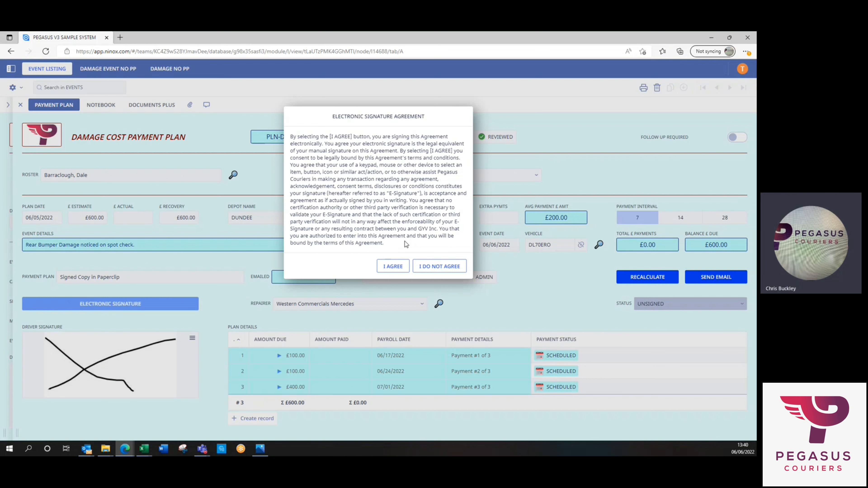
click(393, 266)
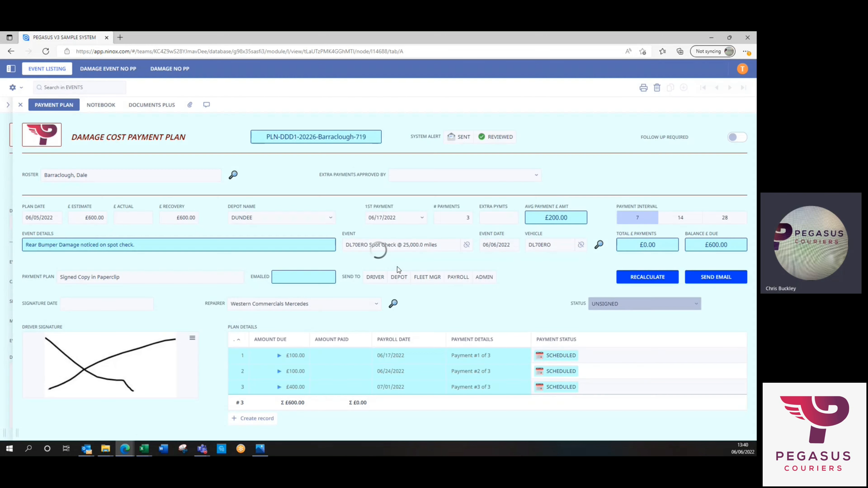
click(642, 304)
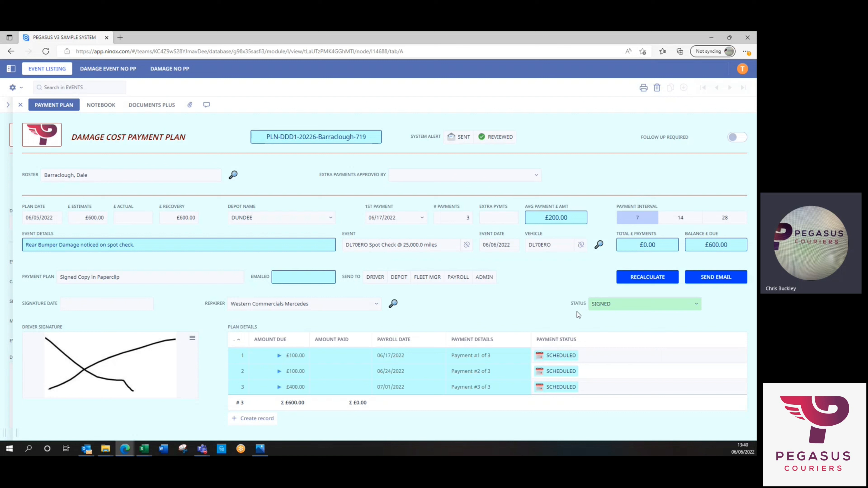
mouse_move(487, 309)
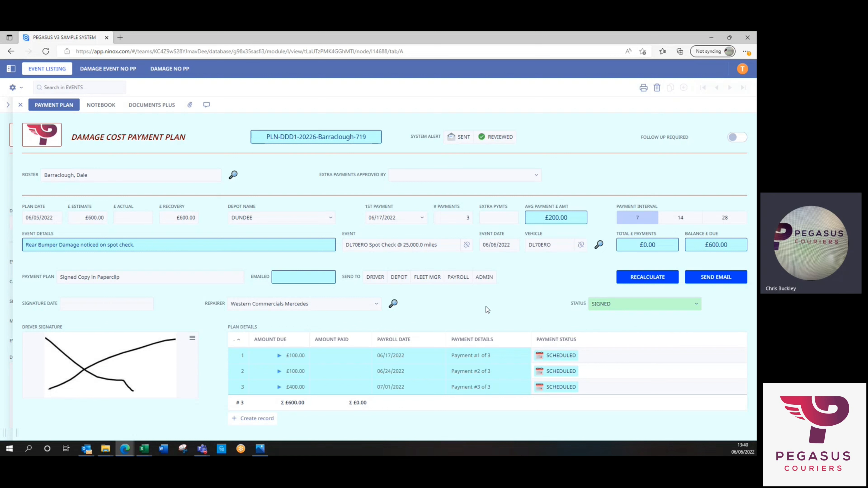
mouse_move(724, 283)
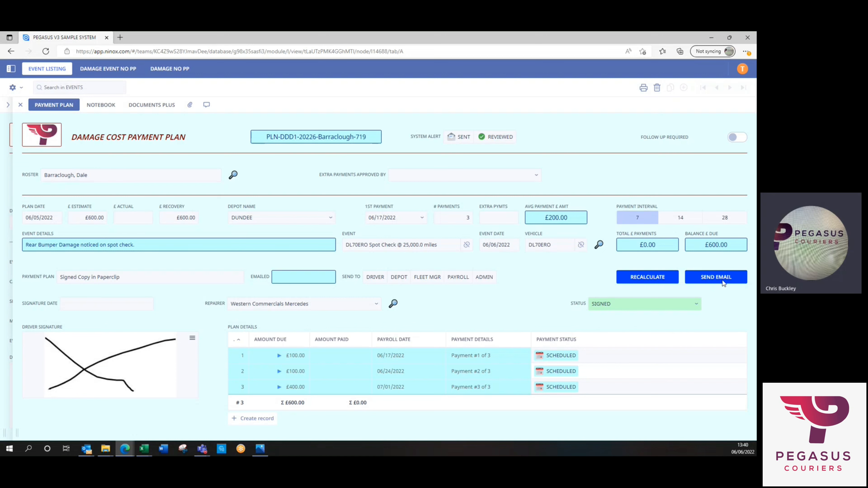
Step: Process the payment plan documents with emailed date 06/06/2022 and start the email to the recipient
click(715, 277)
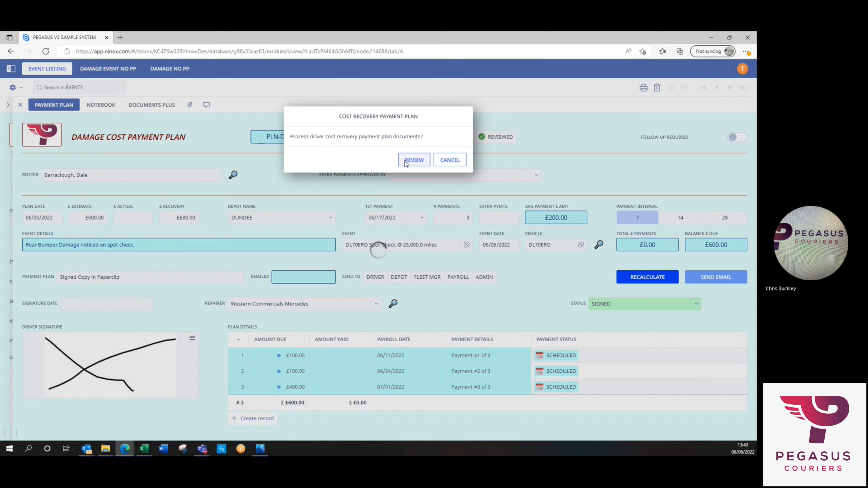
click(414, 159)
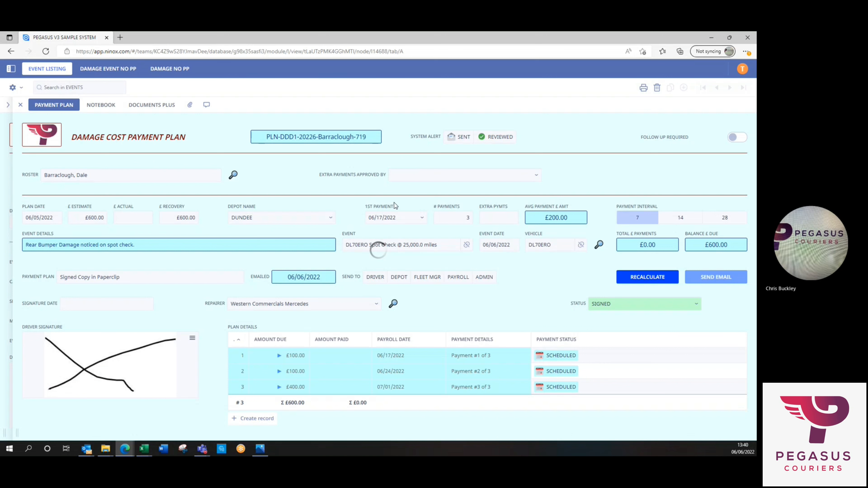
click(716, 277)
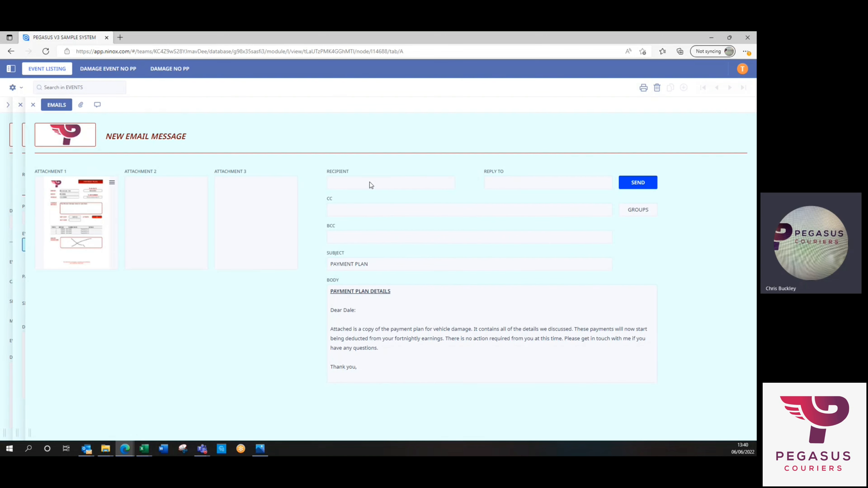
click(391, 182)
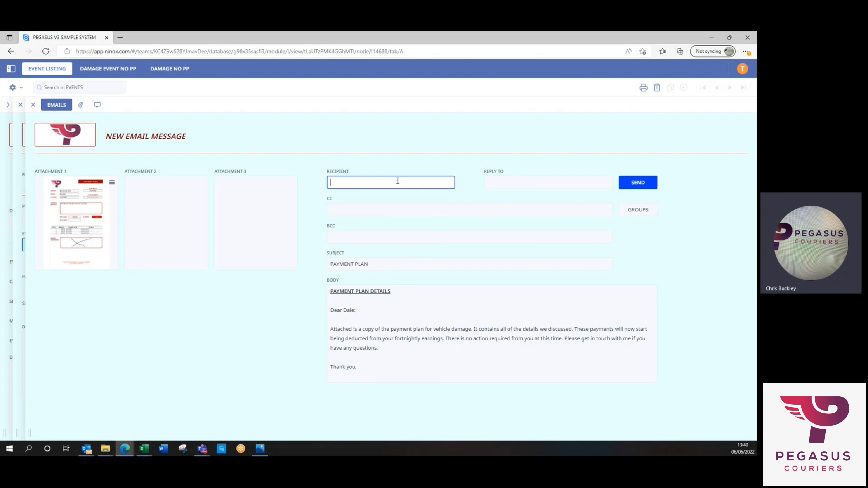
mouse_move(414, 180)
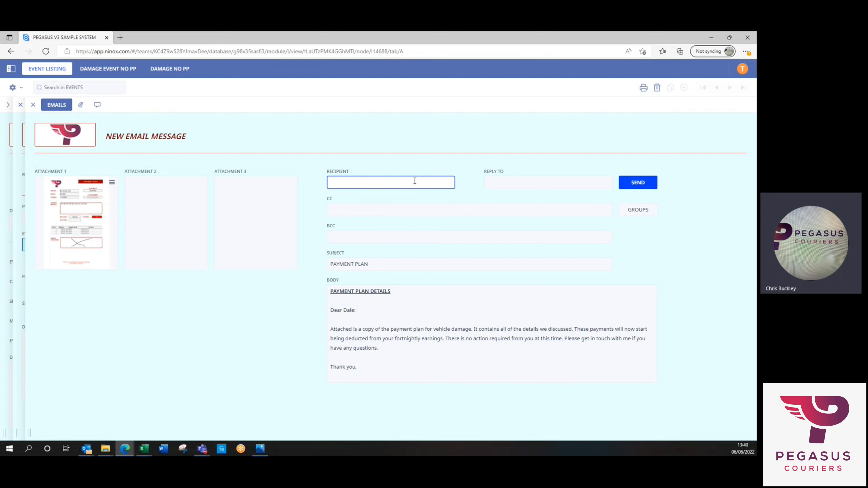
mouse_move(398, 183)
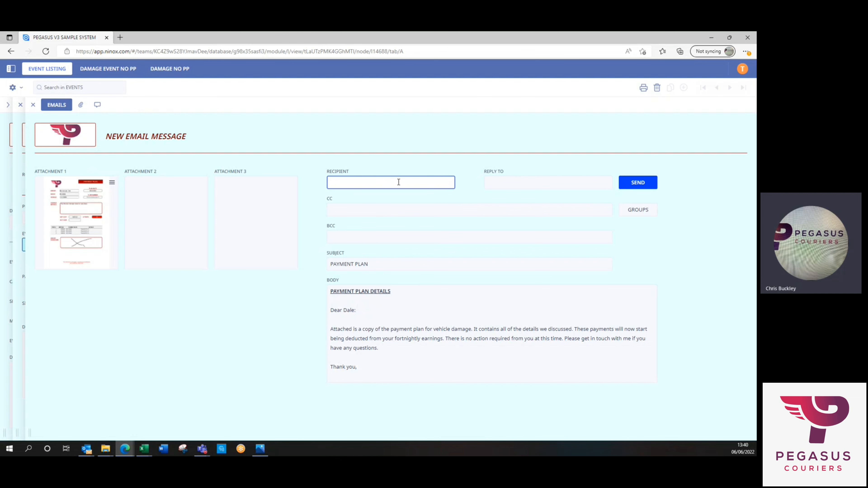
Step: Preview the attached payment plan PDF and close the preview
click(76, 222)
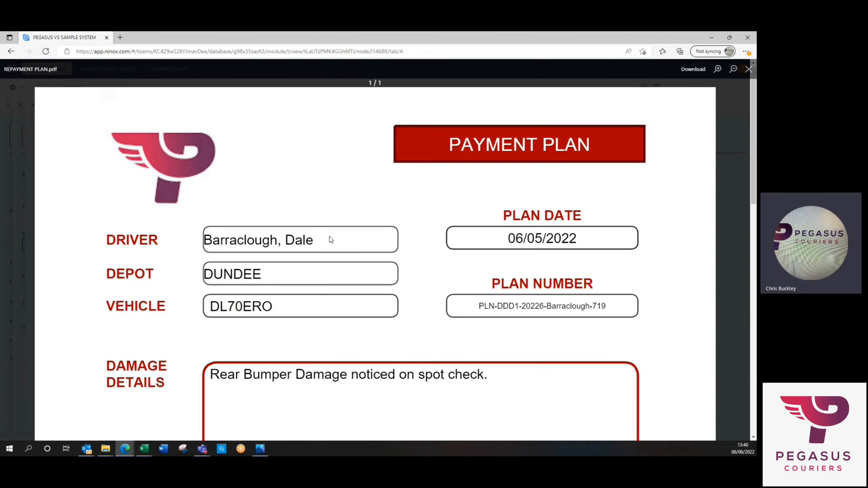
click(749, 68)
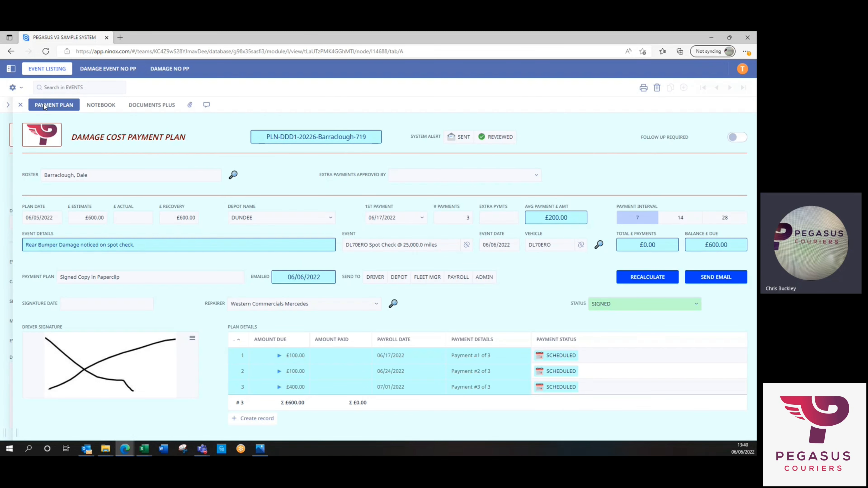
click(190, 105)
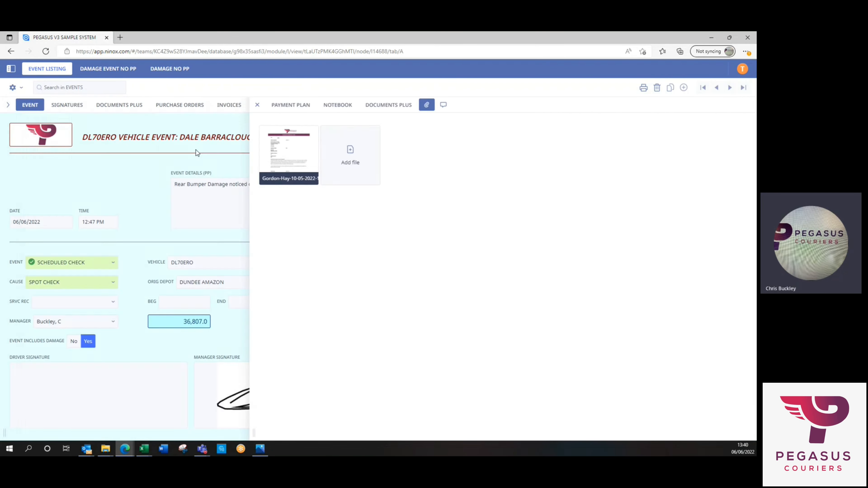
click(257, 104)
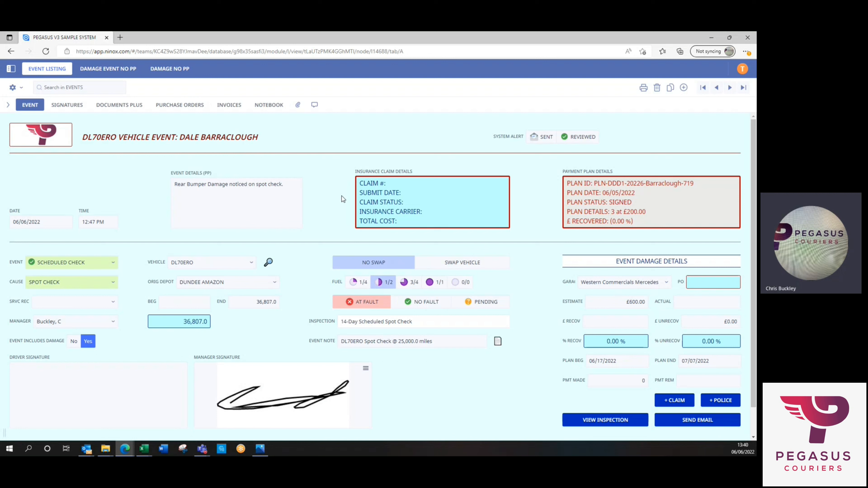
mouse_move(126, 202)
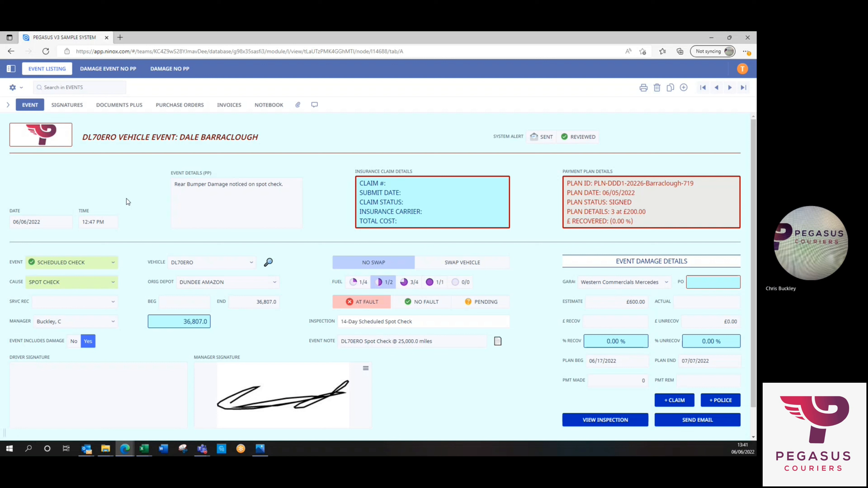
mouse_move(319, 279)
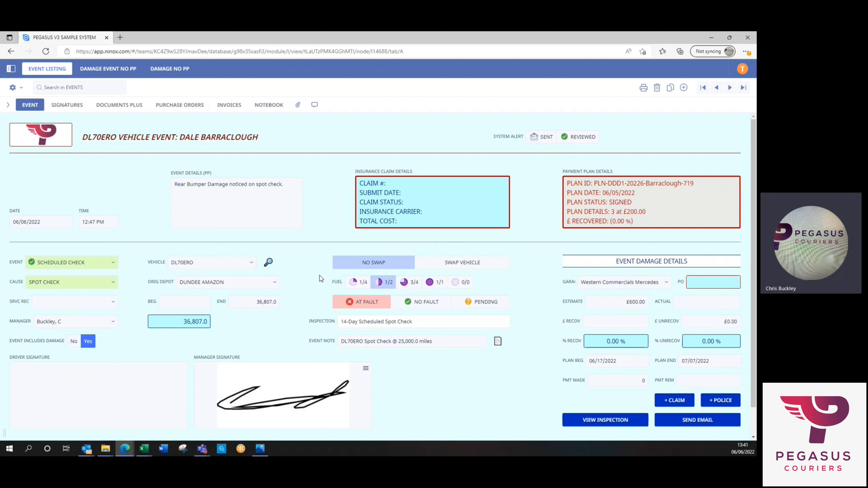